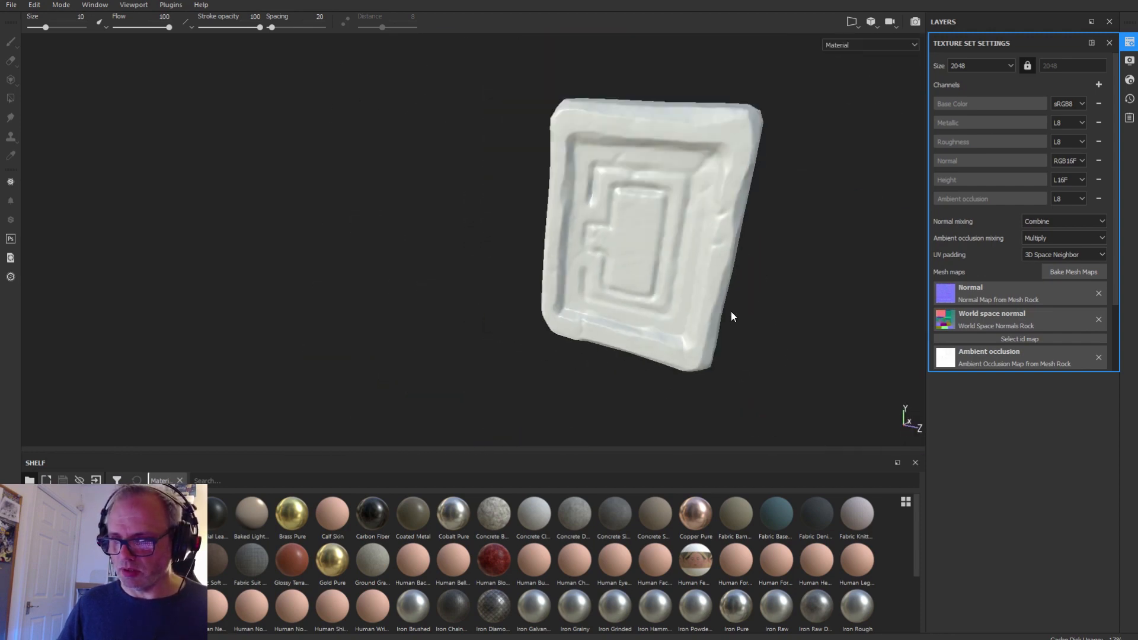
Close Texture Set Settings to reveal the empty layer stack for the white tablet.
left_click(1130, 61)
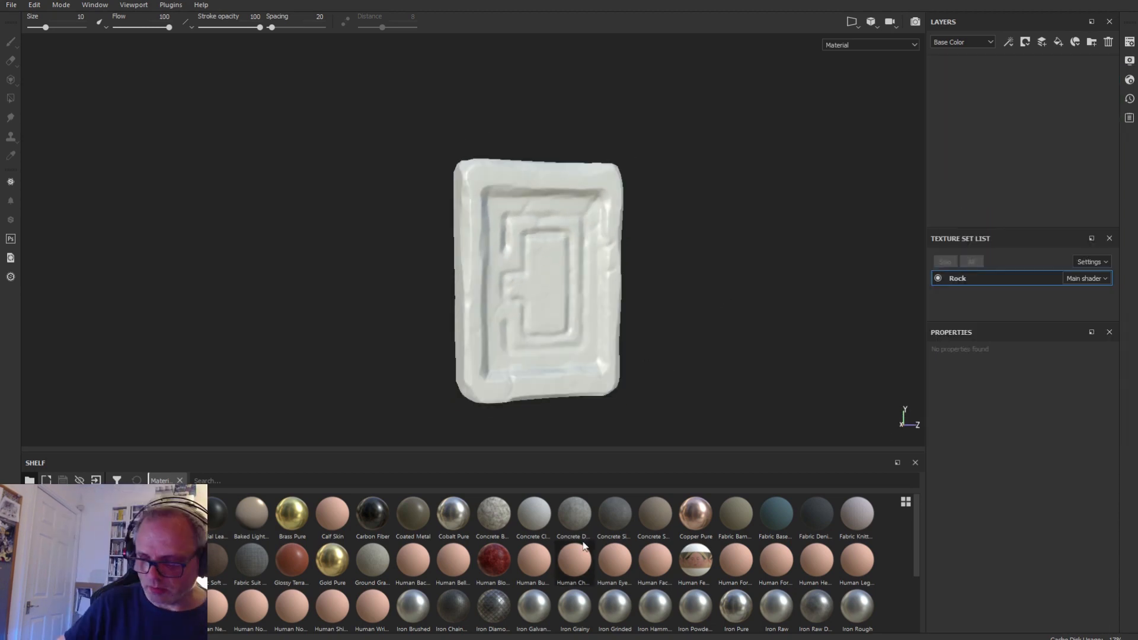
mouse_move(452, 516)
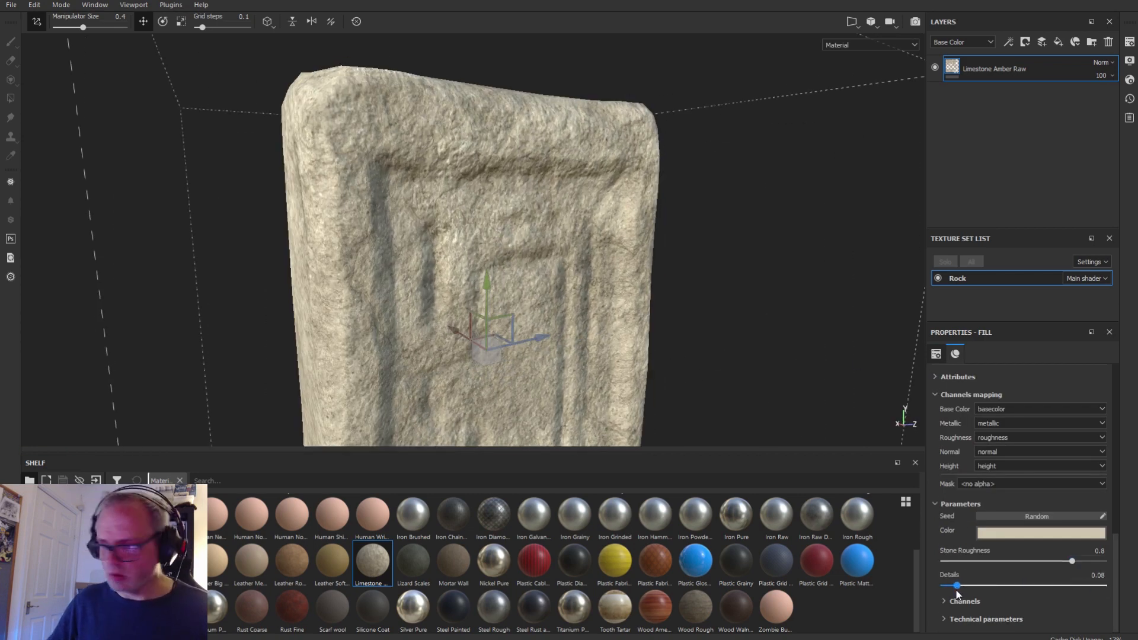
Switch the Granite 001 fill's projection to Tri-planar so the stone wraps evenly.
scroll("down", 3)
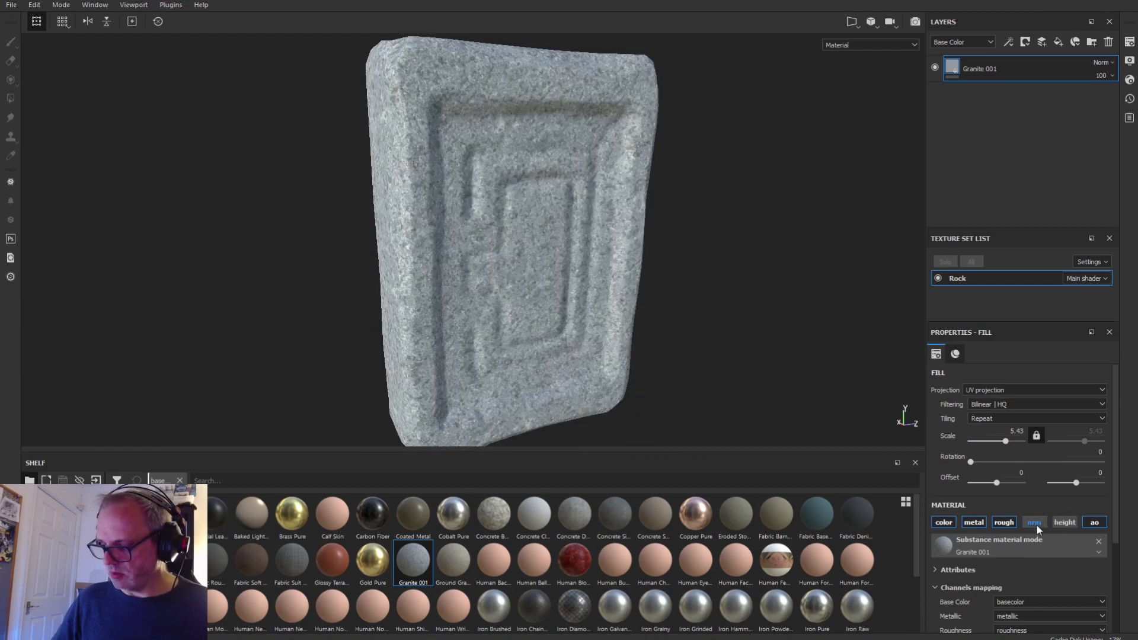
left_click(1034, 390)
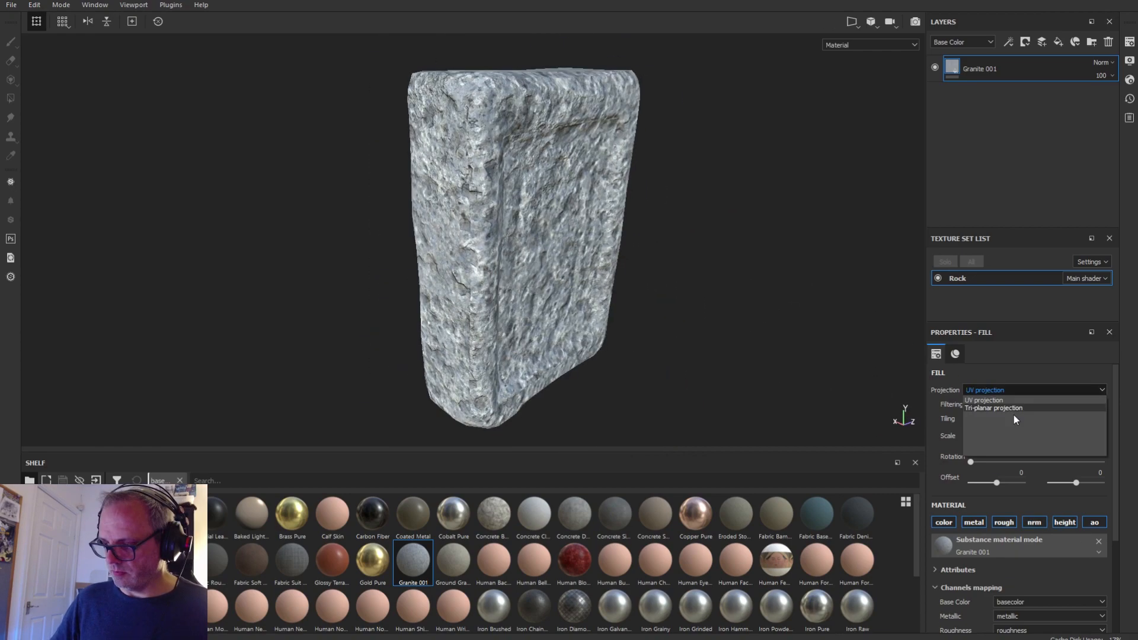
left_click(995, 407)
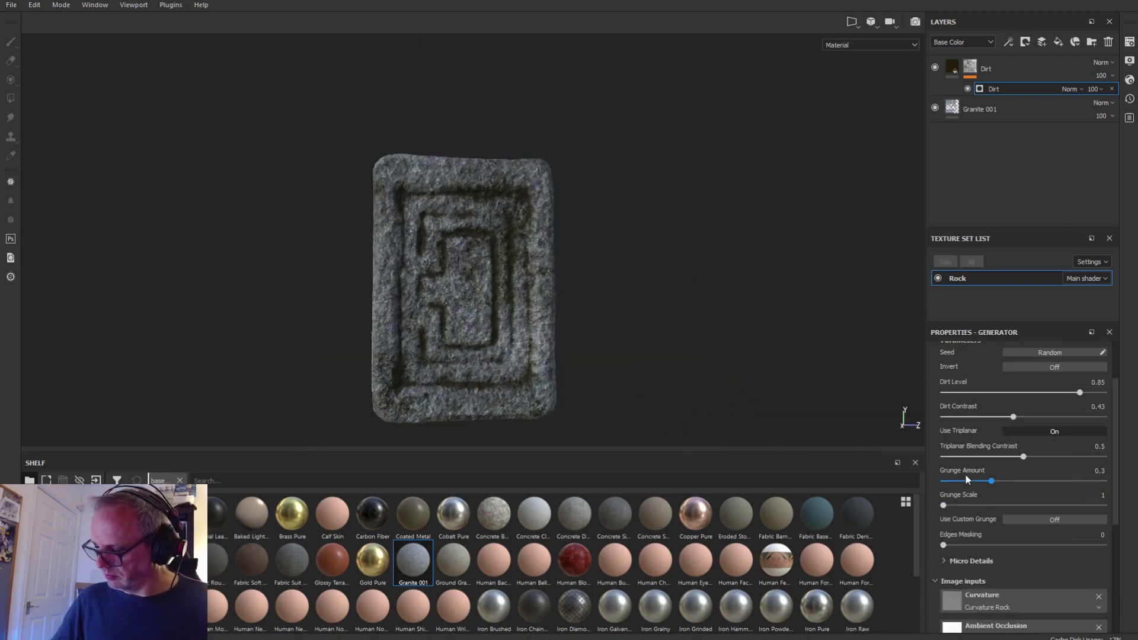
Turn on tri-planar for the Dirt generator masking the red groove layer.
scroll("up", 3)
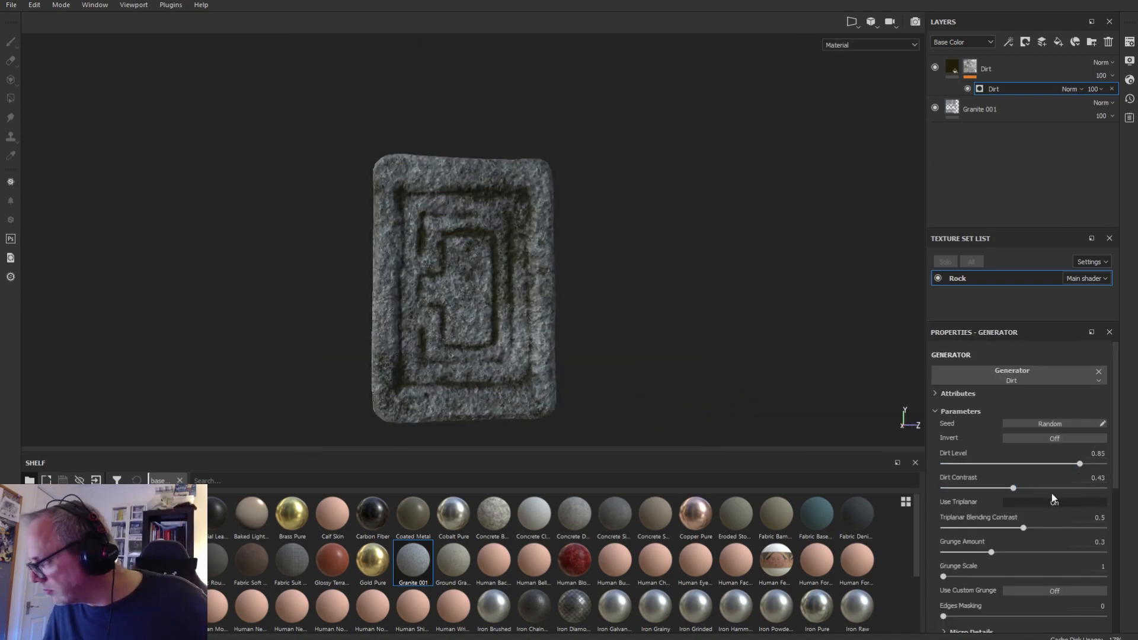
left_click(1053, 503)
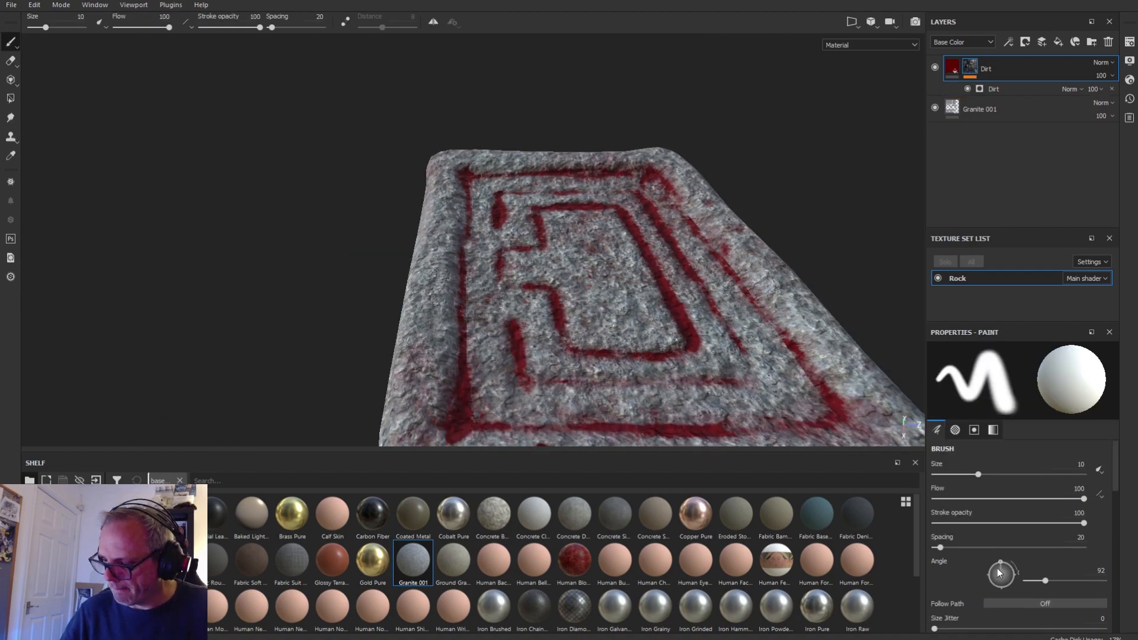
Adjust the Dirt fill and drop the Mossy_Rock smart material onto the layer stack.
left_click(994, 88)
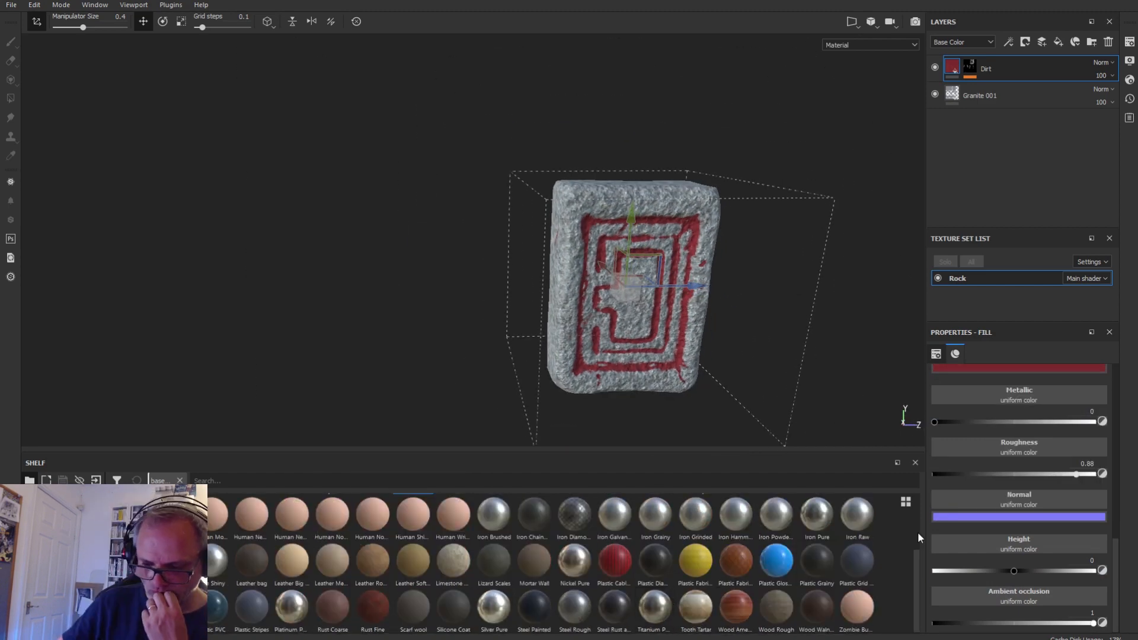
left_click(161, 480)
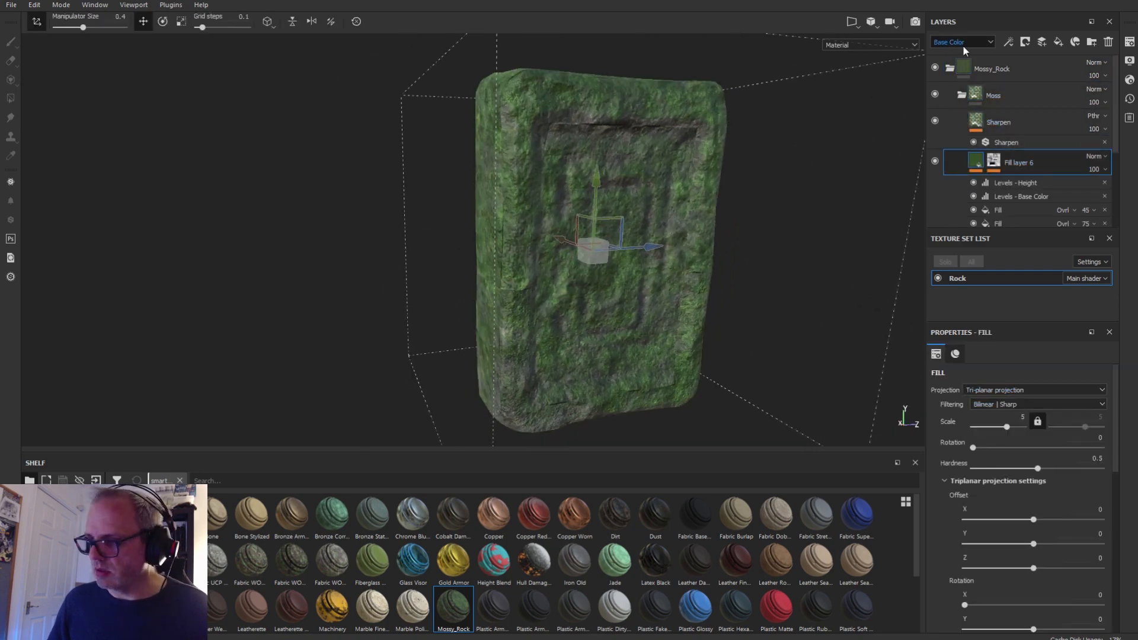
Apply a grunge Dirt smart mask to the Mossy_Rock group so stone shows through in patches.
right_click(976, 67)
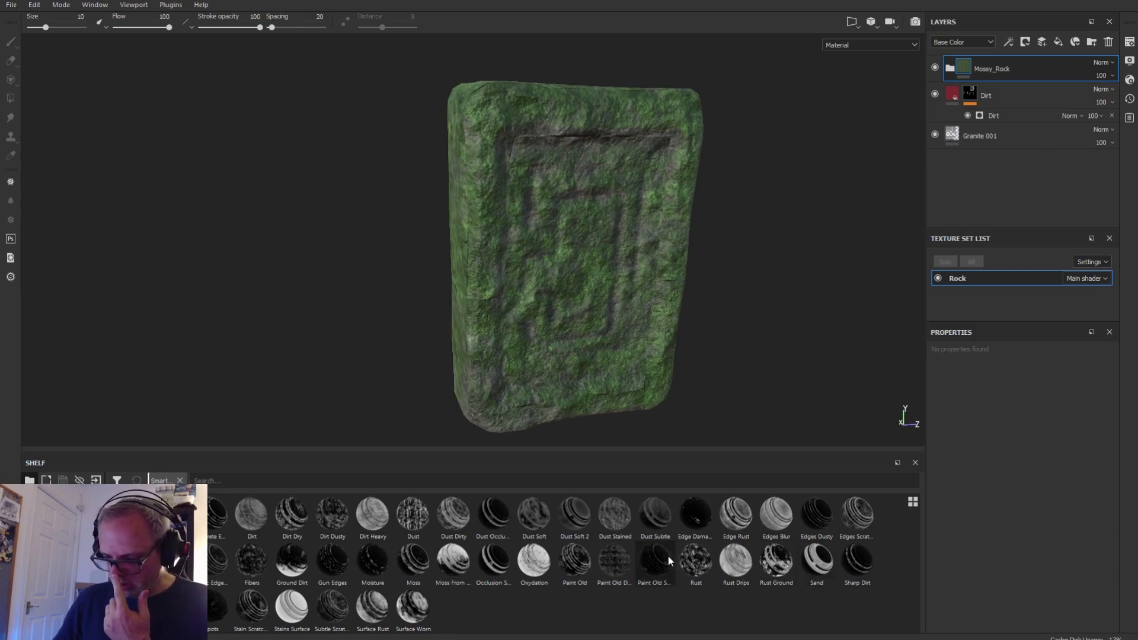
double_click(372, 516)
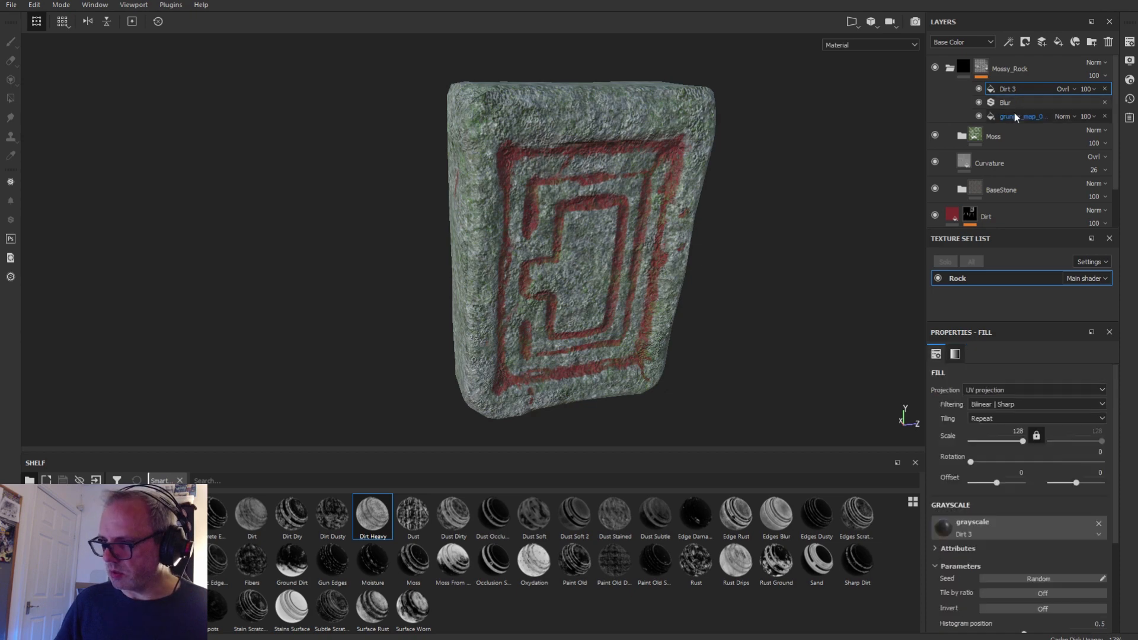
left_click(1023, 116)
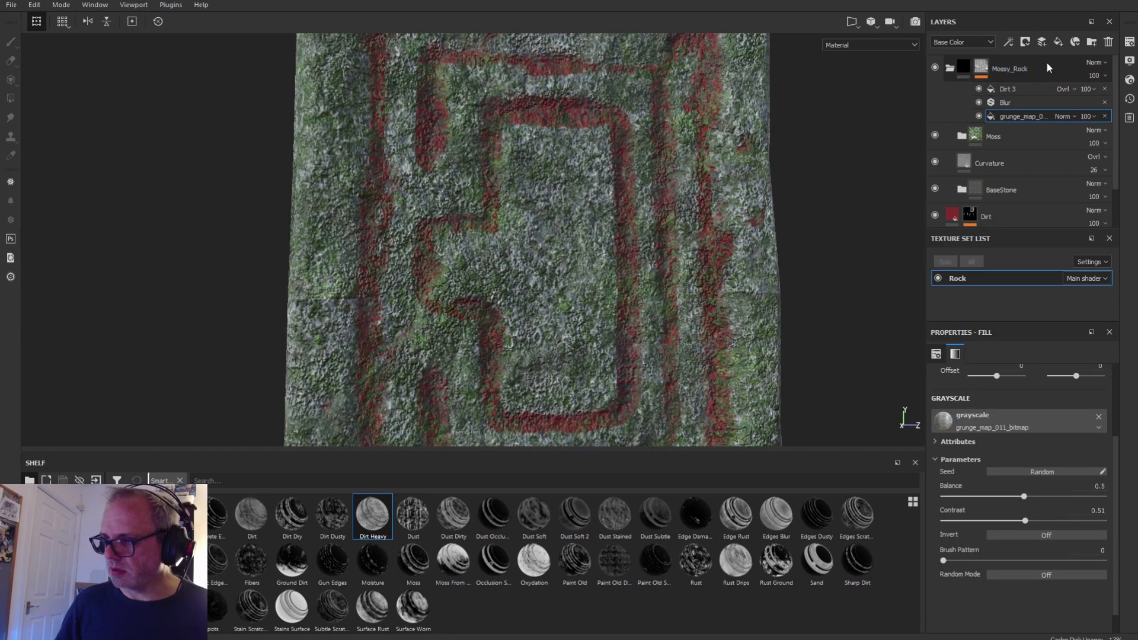
right_click(1009, 69)
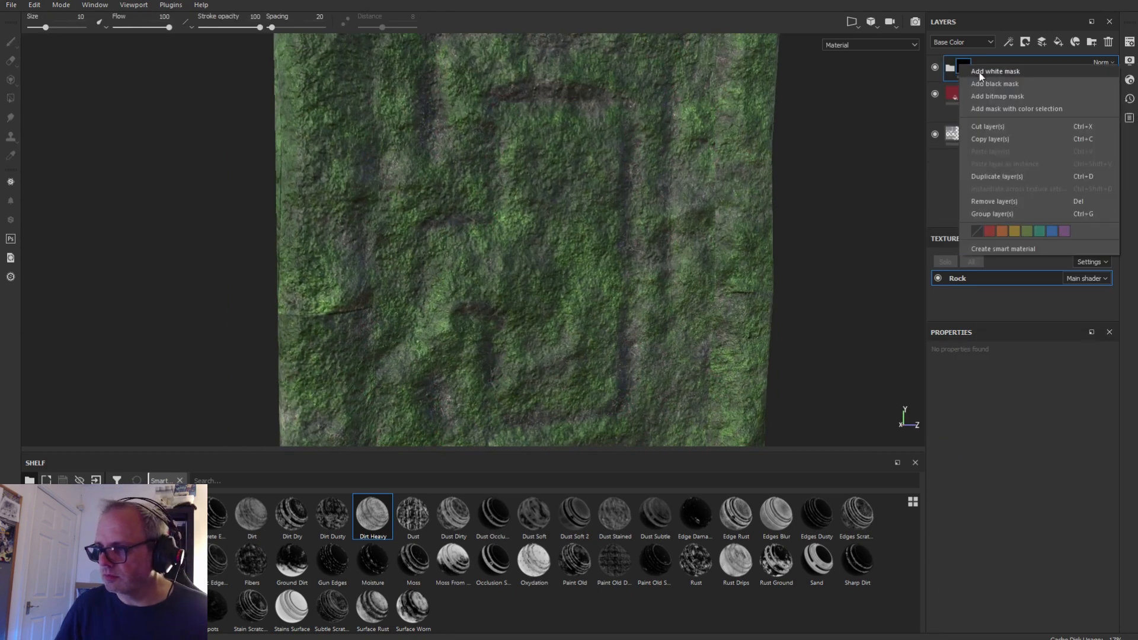
left_click(995, 70)
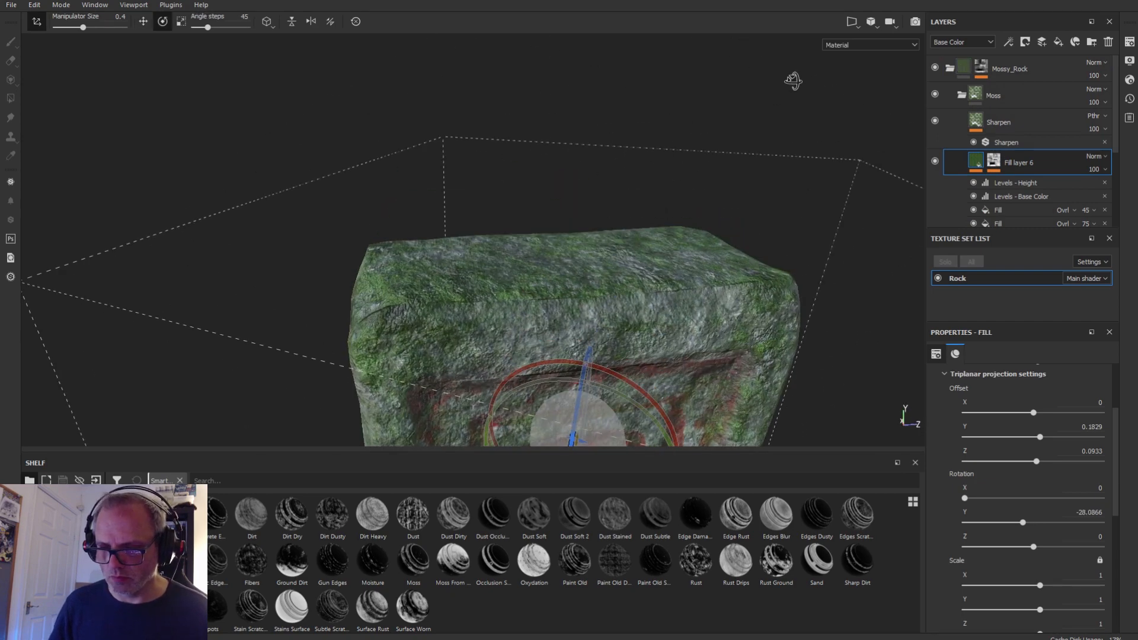
Adjust the moss fill's tri-planar Y rotation, toggling the Curvature layer to check it.
left_click(935, 95)
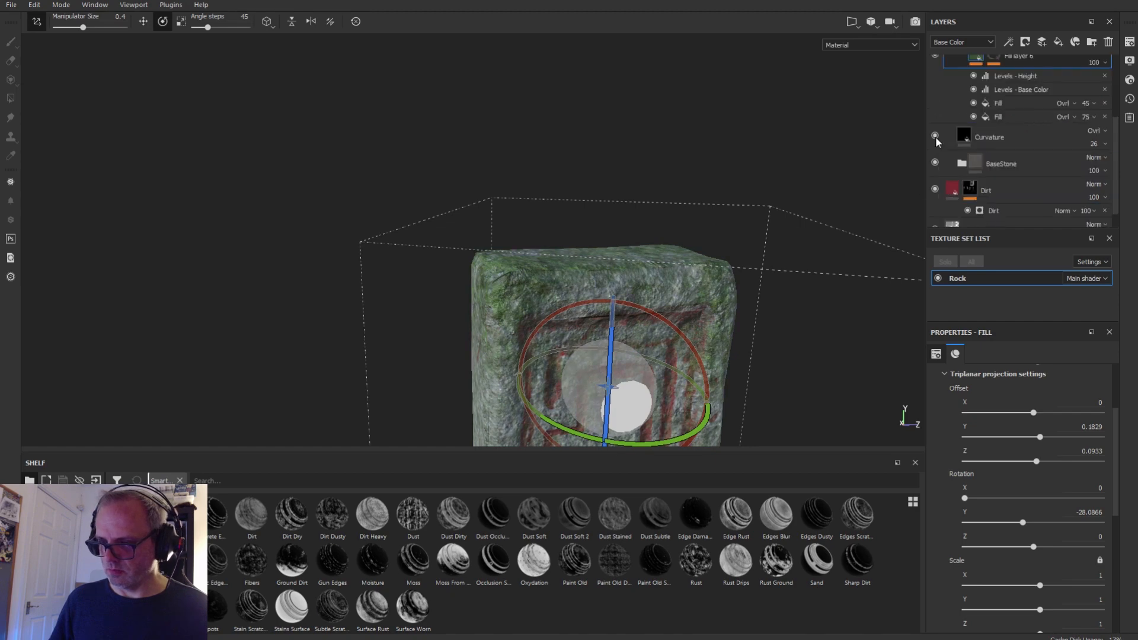
left_click(988, 143)
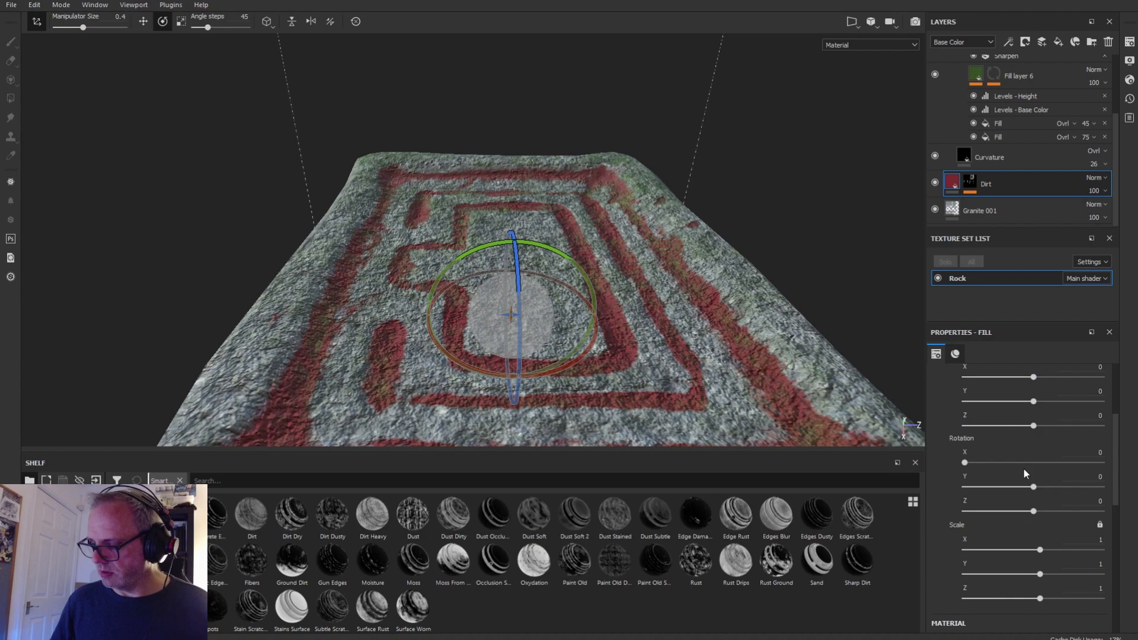
left_click(981, 212)
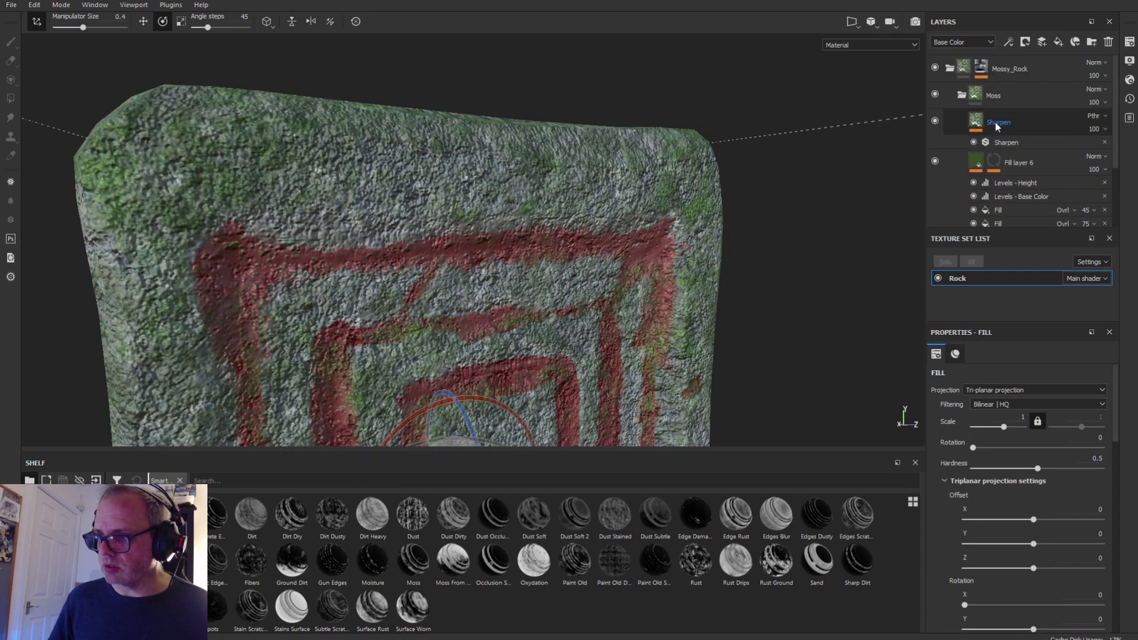
Review the Sharpen layer, Moss group and Dirt mask, then create blank Layer 1 on top.
left_click(993, 94)
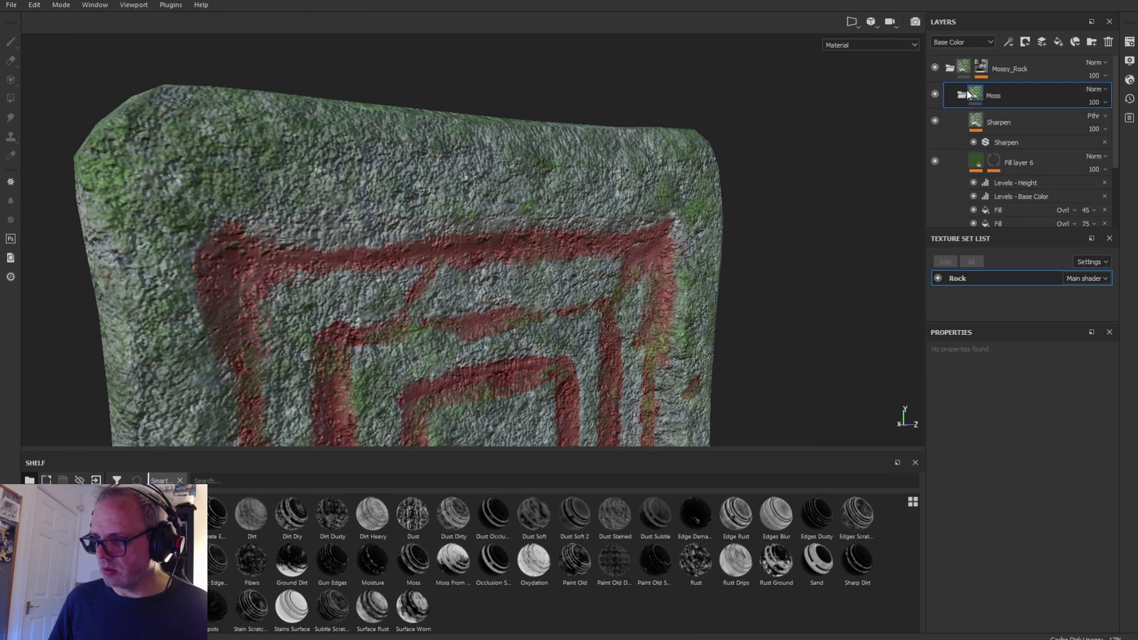
left_click(1017, 162)
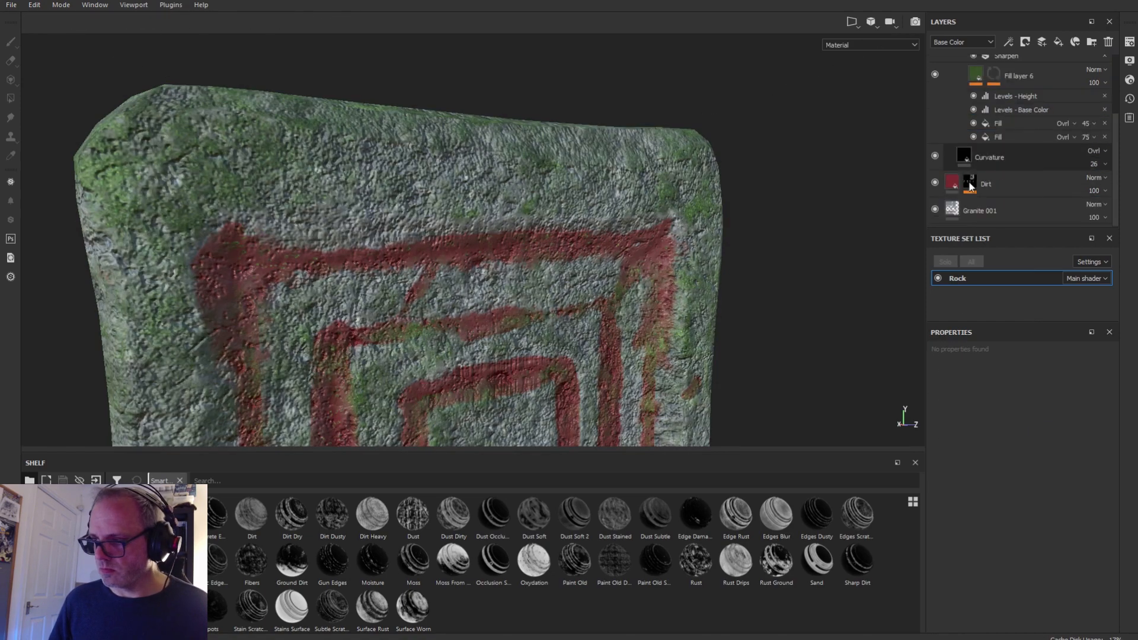
left_click(988, 209)
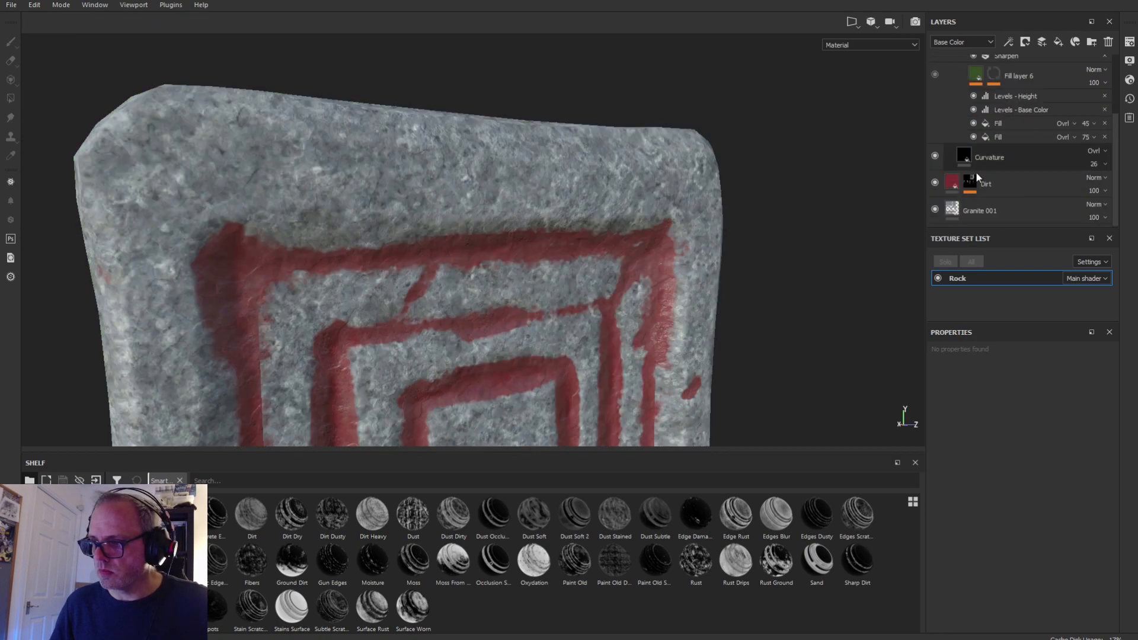
left_click(980, 211)
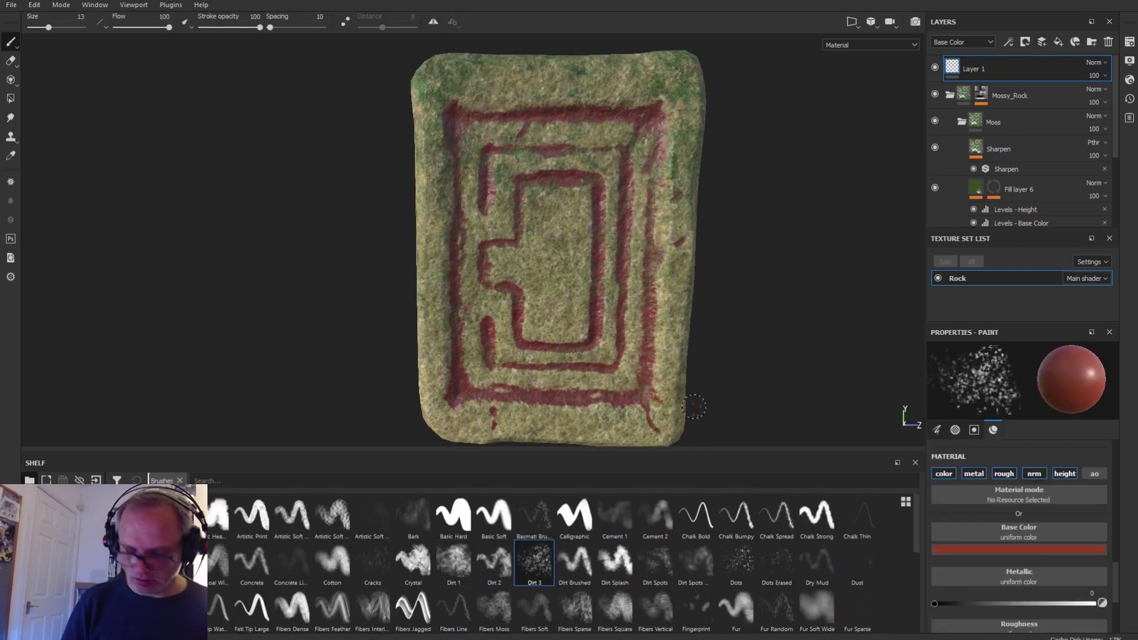
Paint red strokes with lowered roughness along the edges, then switch the brush colour to green for moss.
left_click(573, 562)
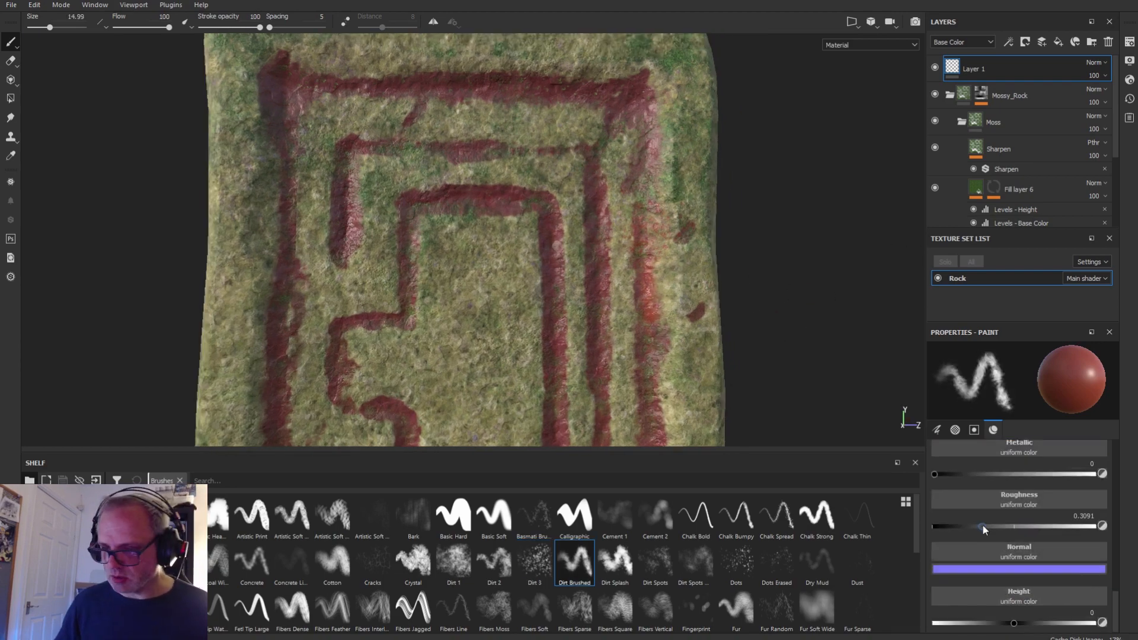
left_click(974, 429)
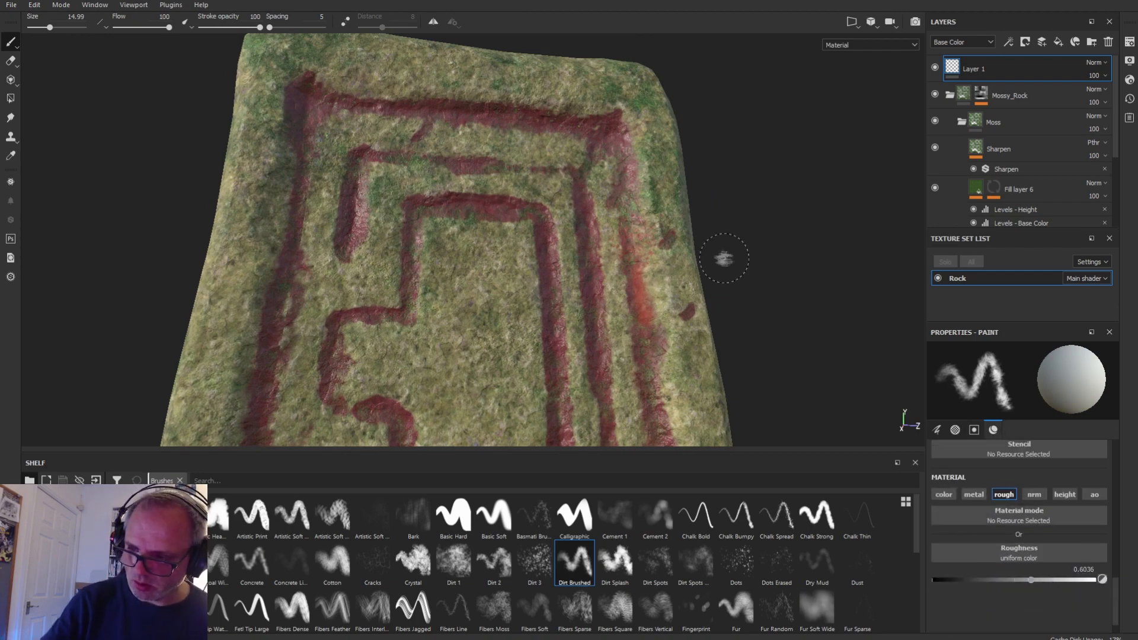
left_click(942, 495)
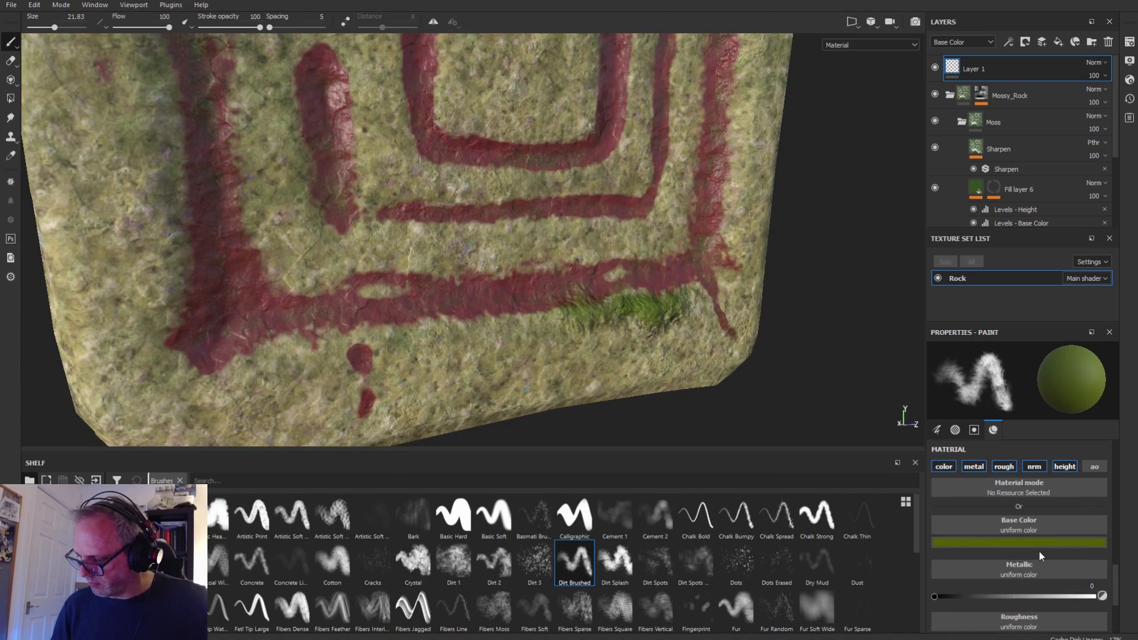
left_click(453, 562)
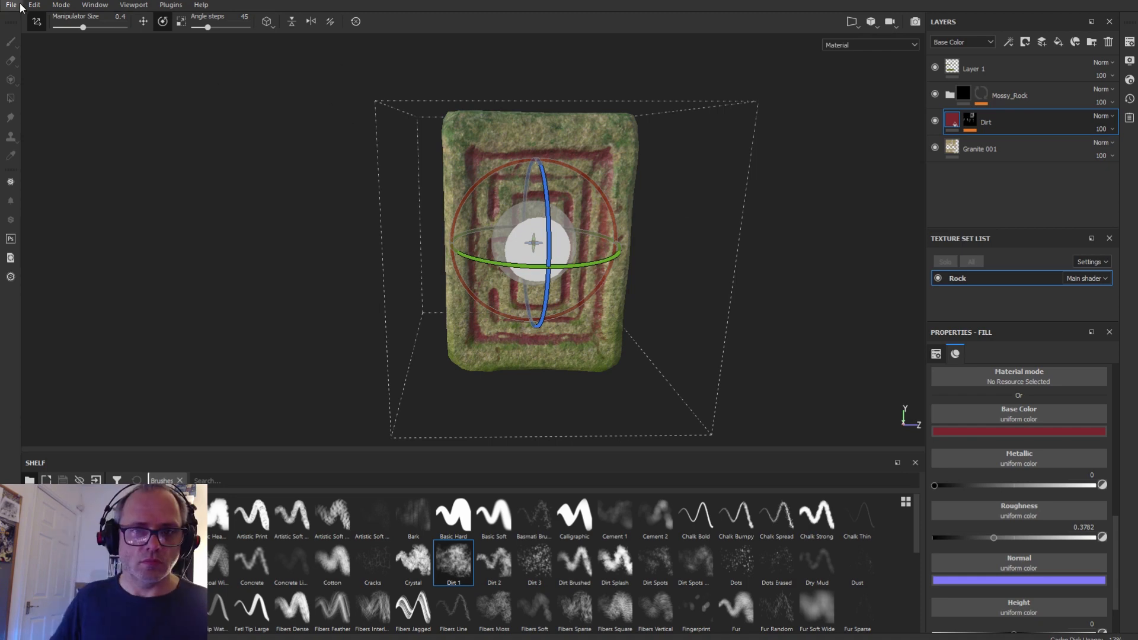
Switch the viewport to the Iray path-traced render of the finished tablet.
left_click(981, 149)
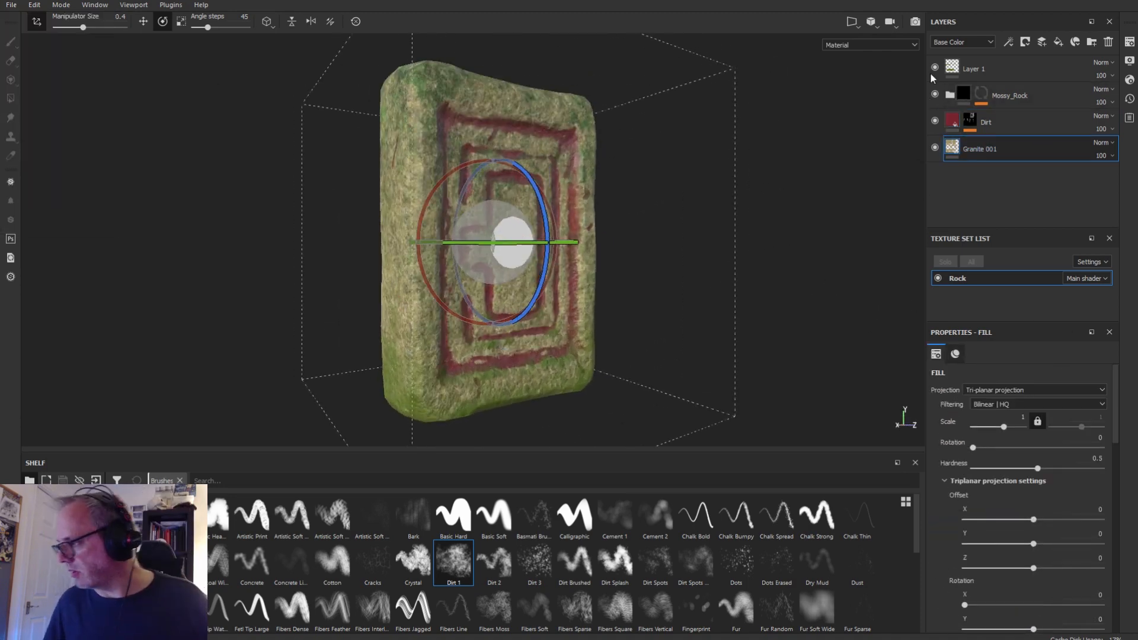
left_click(878, 22)
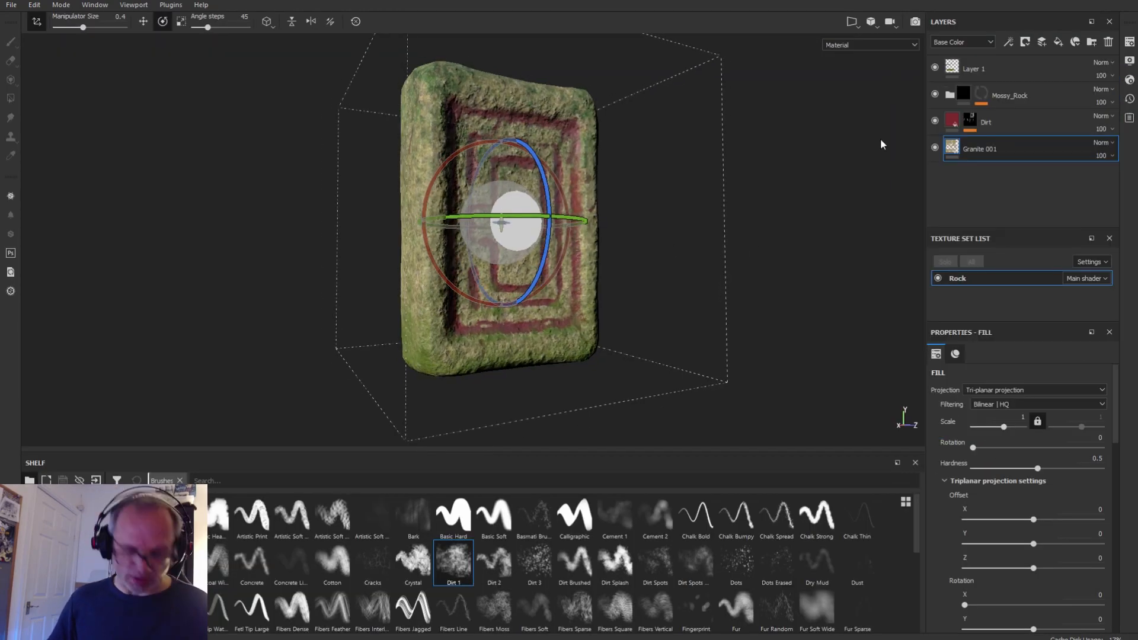
left_click(1130, 62)
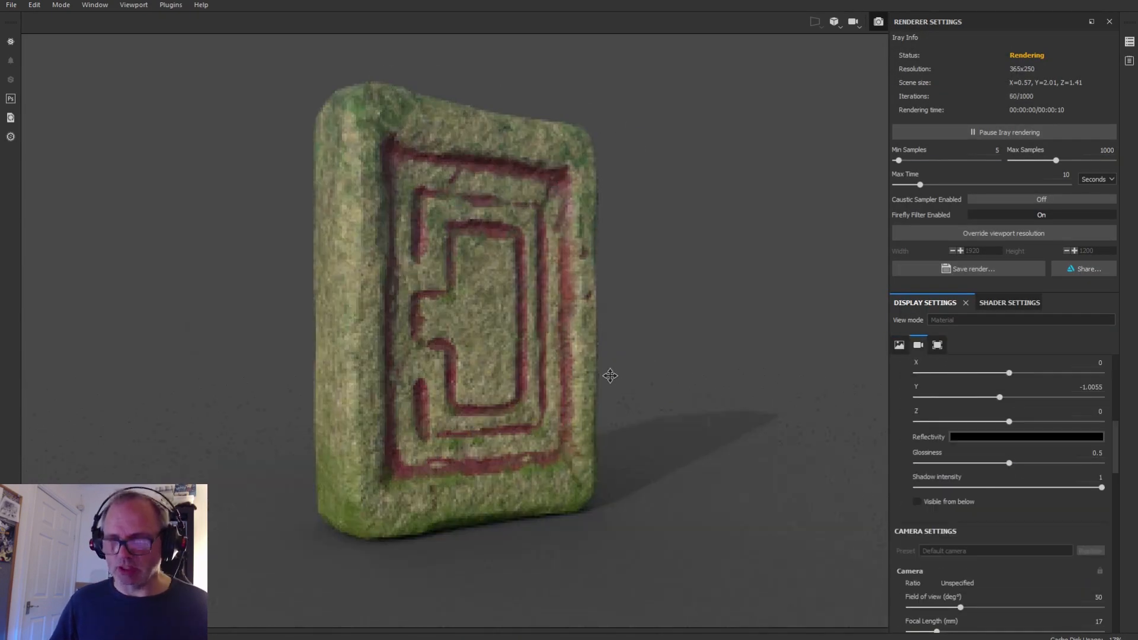
Activate depth of field, Tone Mapping and Color Correction post effects, raising Saturation to 1.17.
left_click(916, 501)
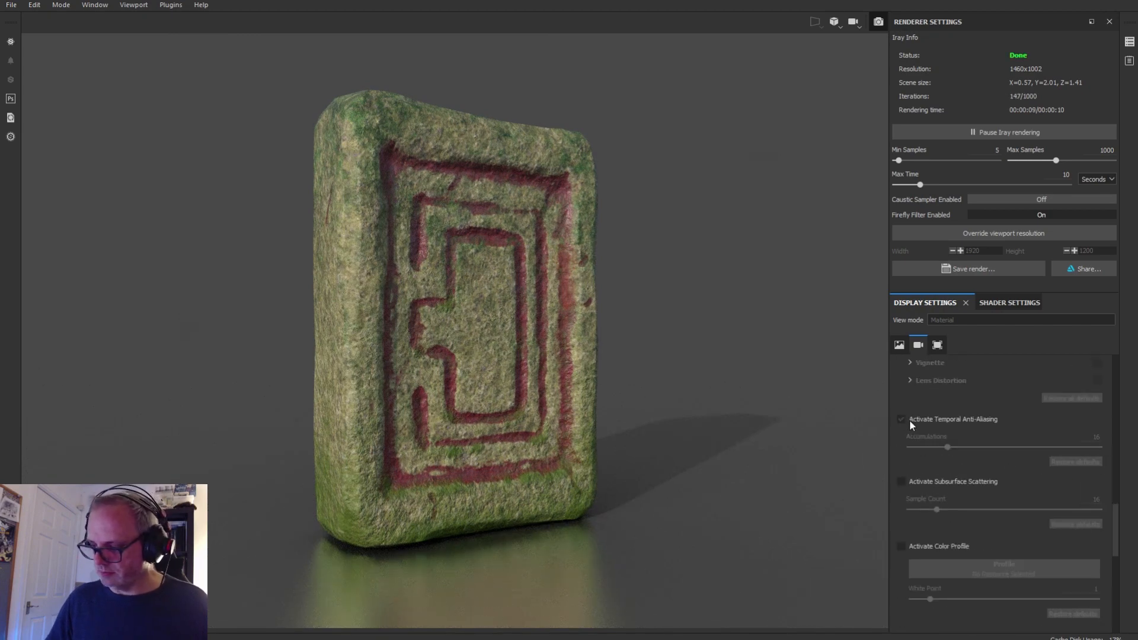
scroll("up", 3)
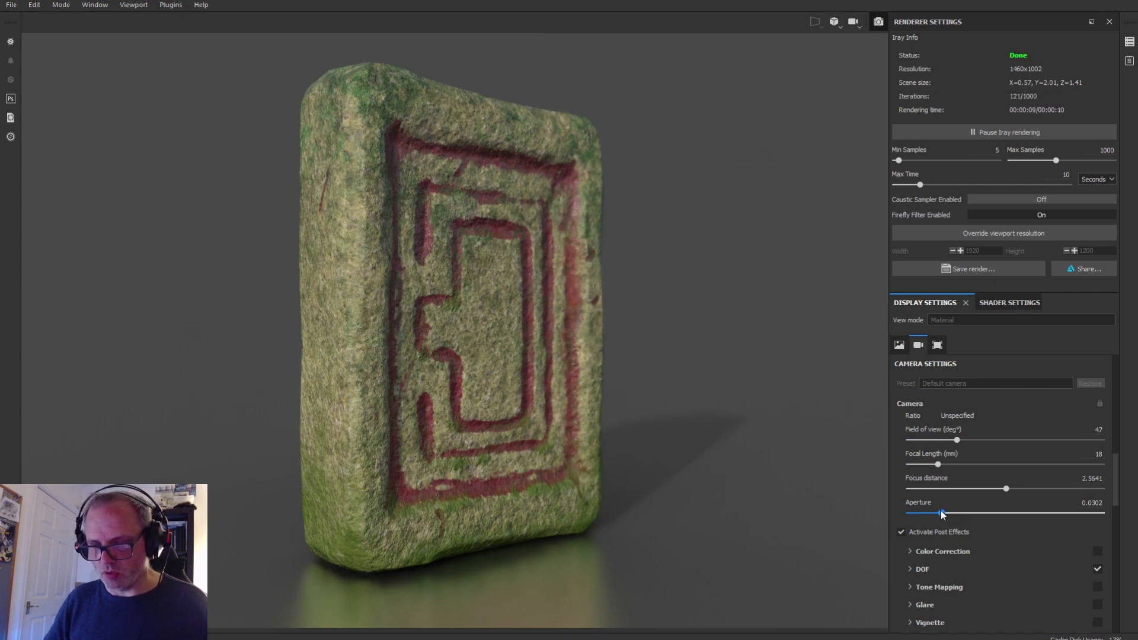
scroll("down", 3)
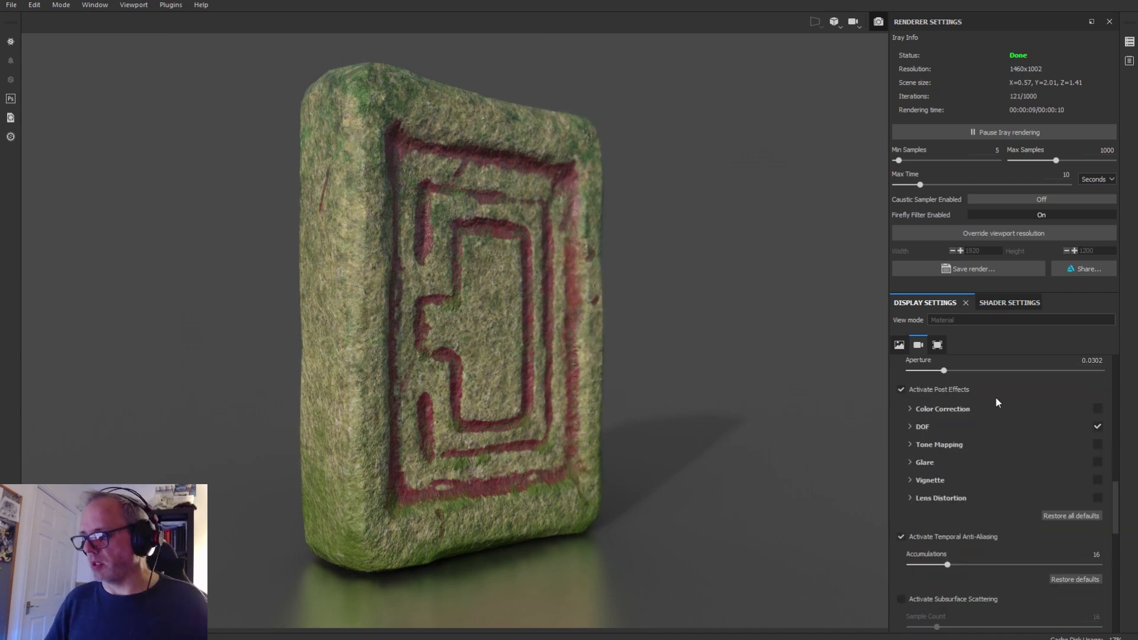
mouse_move(992, 498)
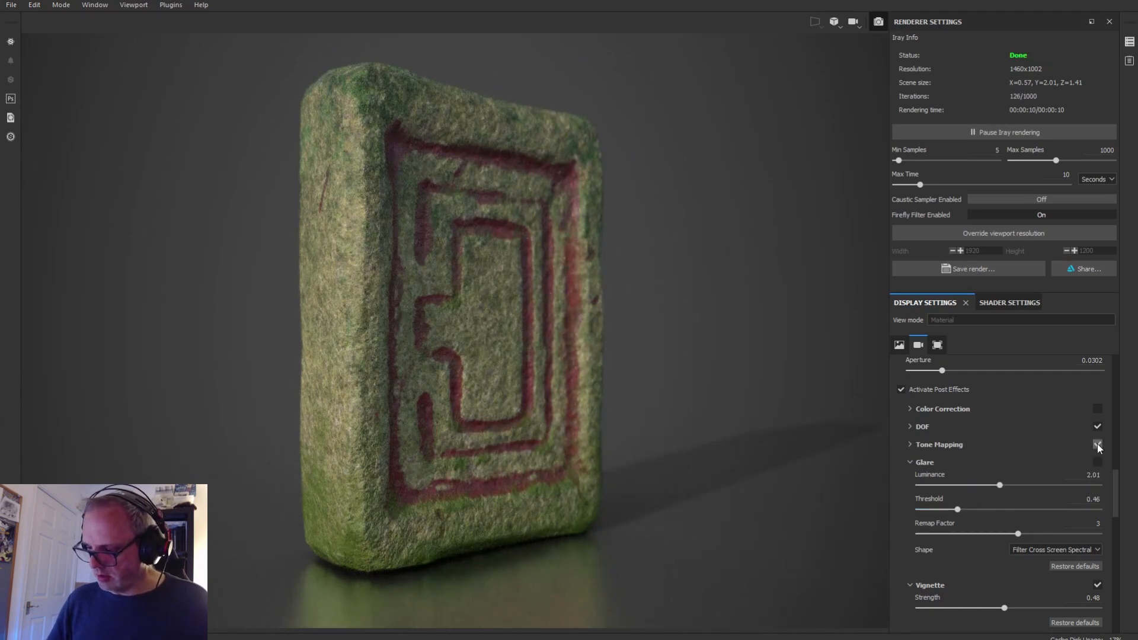
left_click(1098, 444)
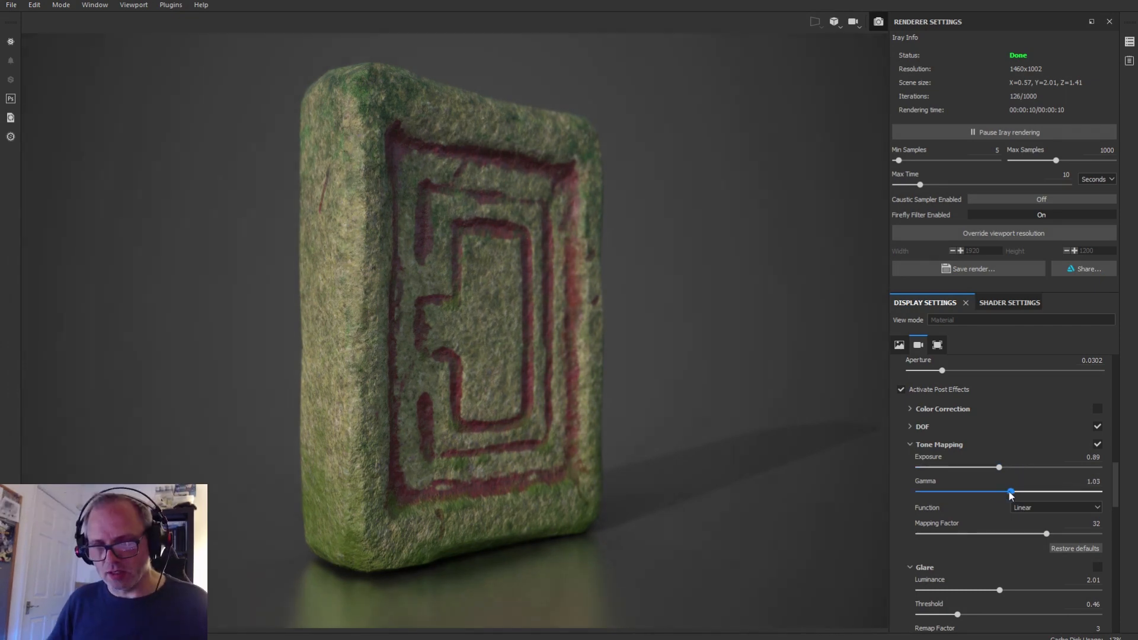
left_click(942, 409)
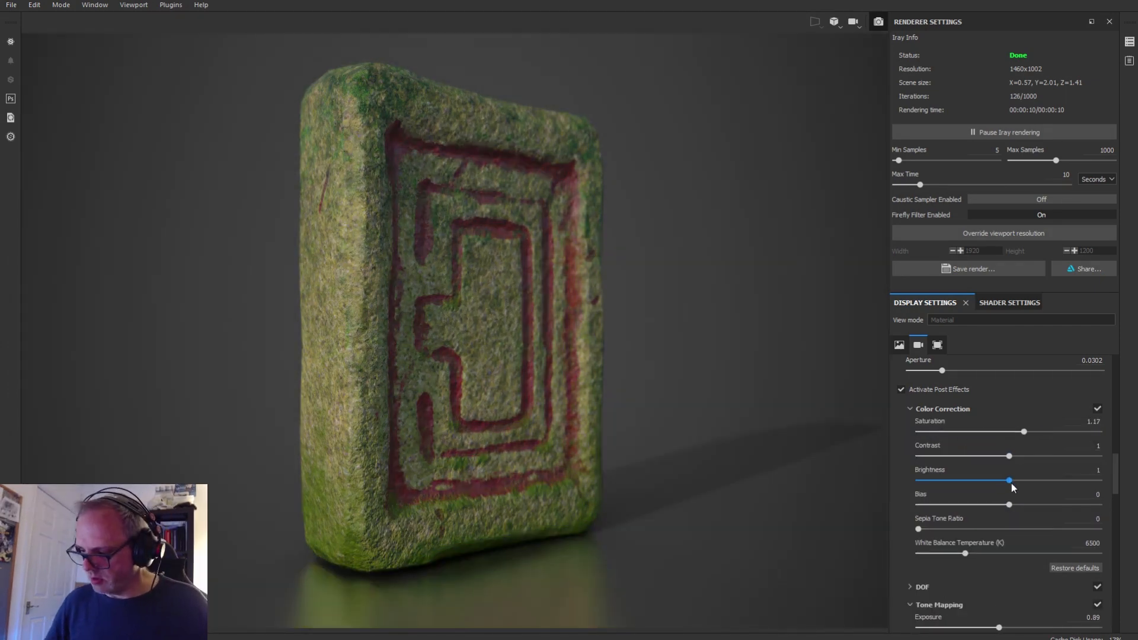
left_click(909, 409)
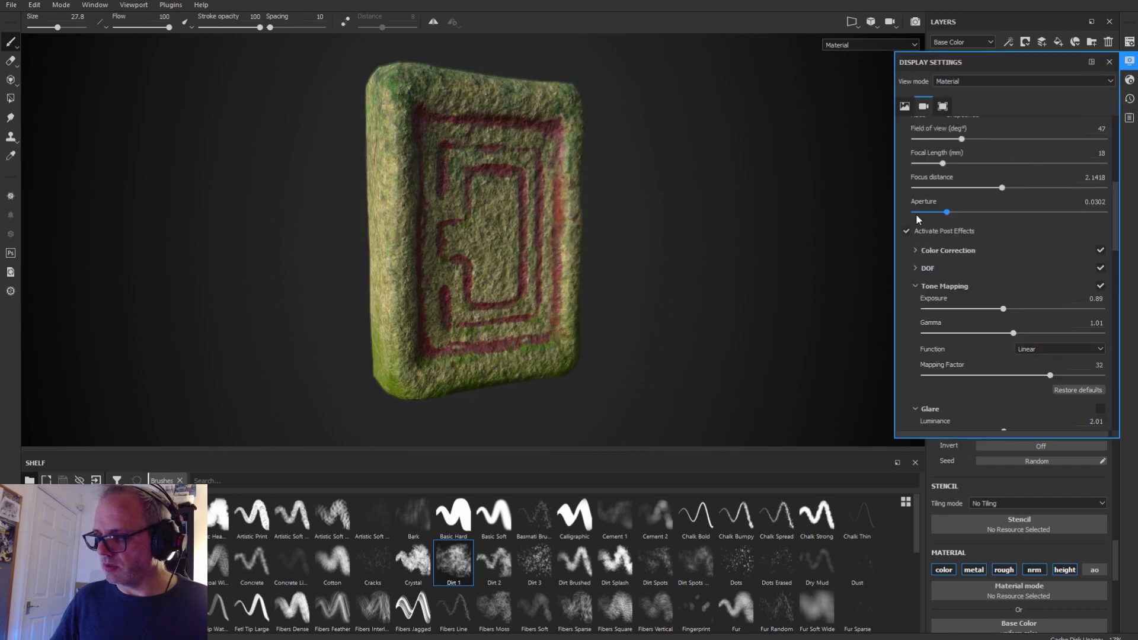
Duplicate the Unity HD Render Pipeline preset as 'Unity HDRP CUSTOM' with base colour, mask and normal maps.
left_click(1108, 62)
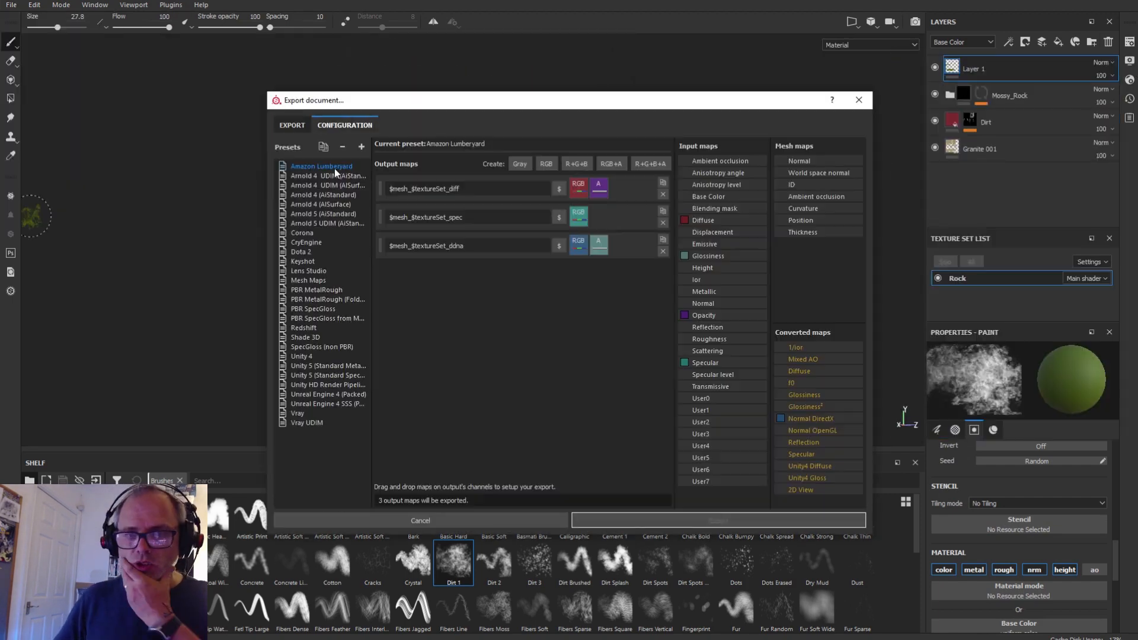
left_click(328, 385)
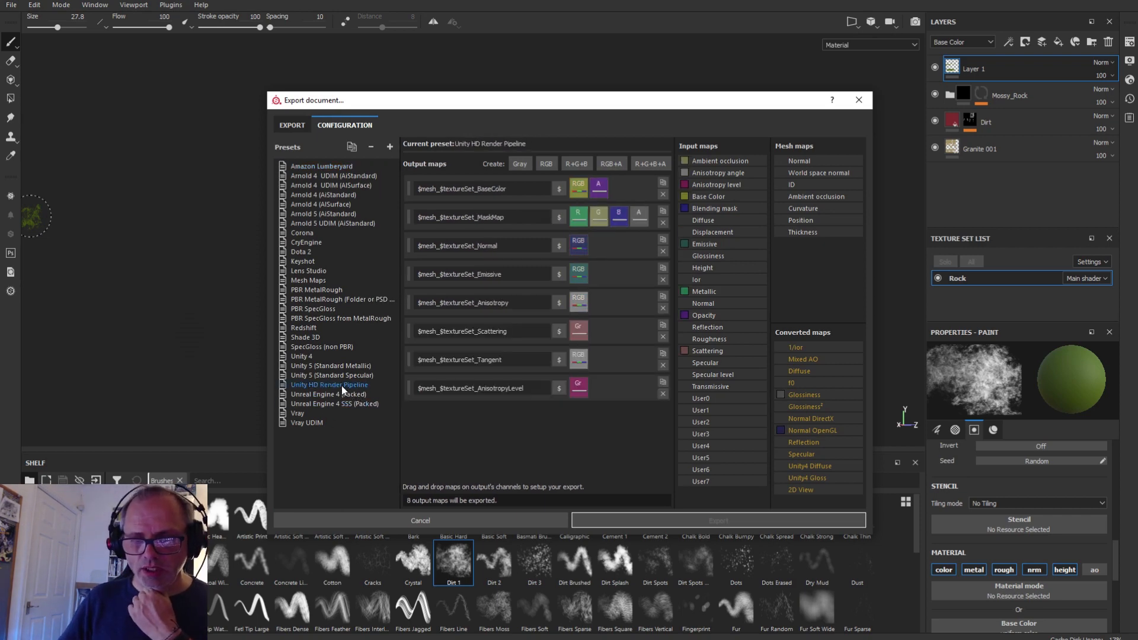
left_click(331, 185)
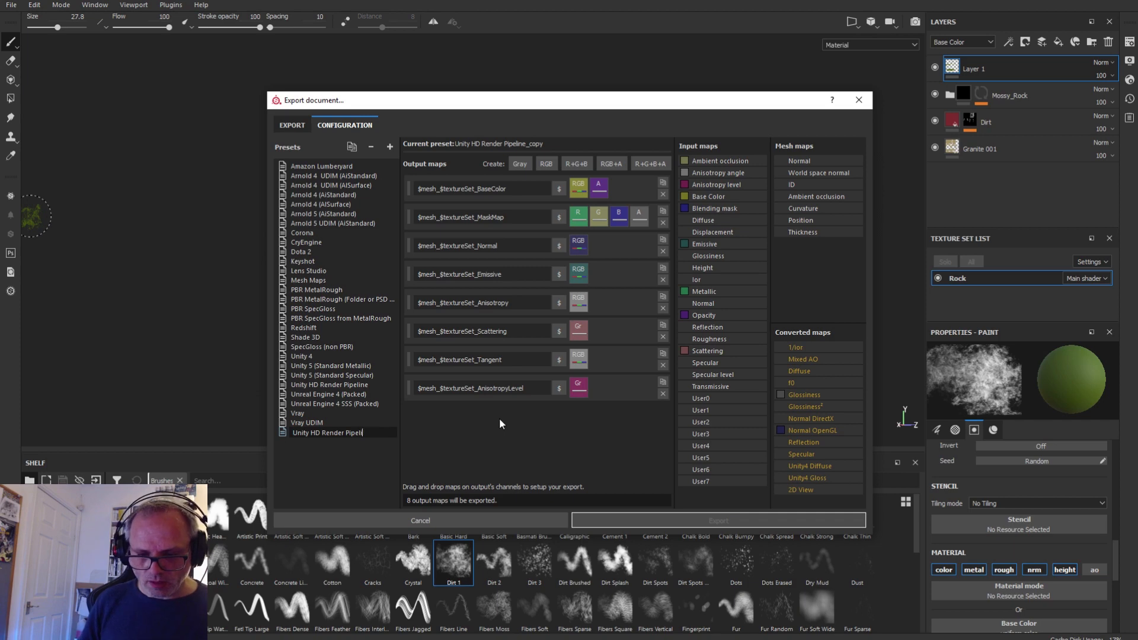
left_click(662, 393)
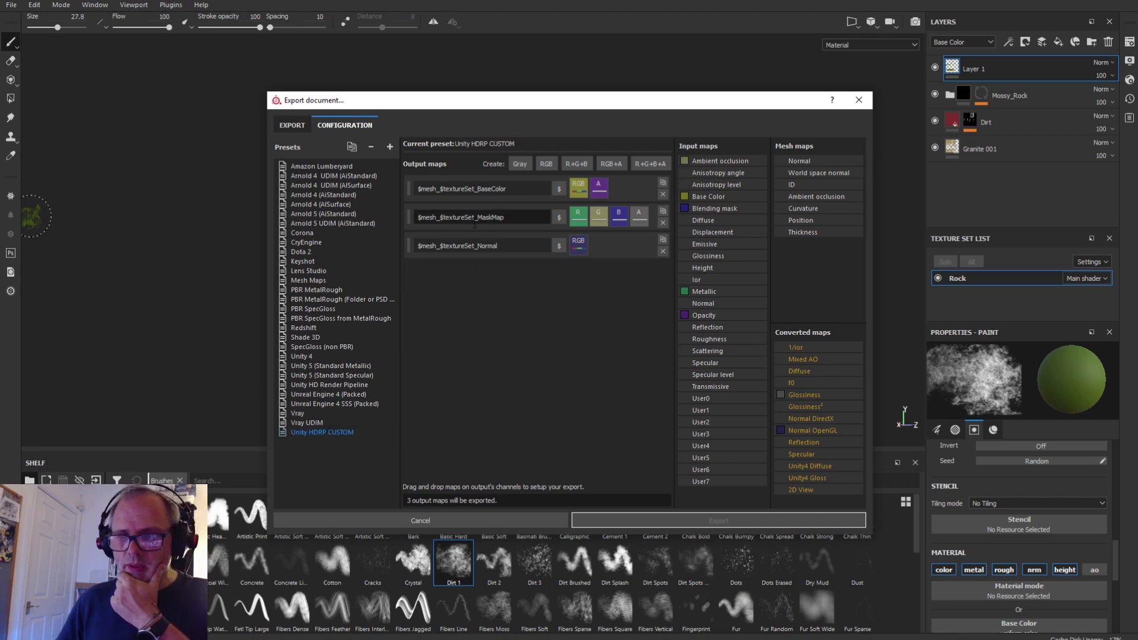
Export the Rock textures with the custom HDRP preset as Targa to the Twitch_Rock Textures folder.
left_click(283, 128)
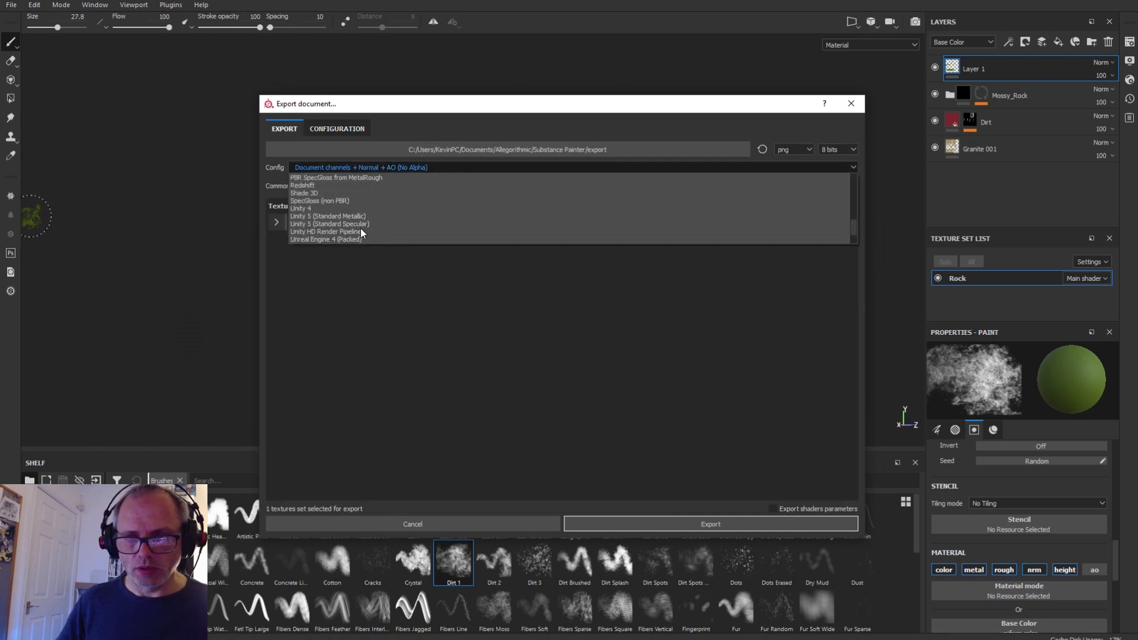
left_click(326, 231)
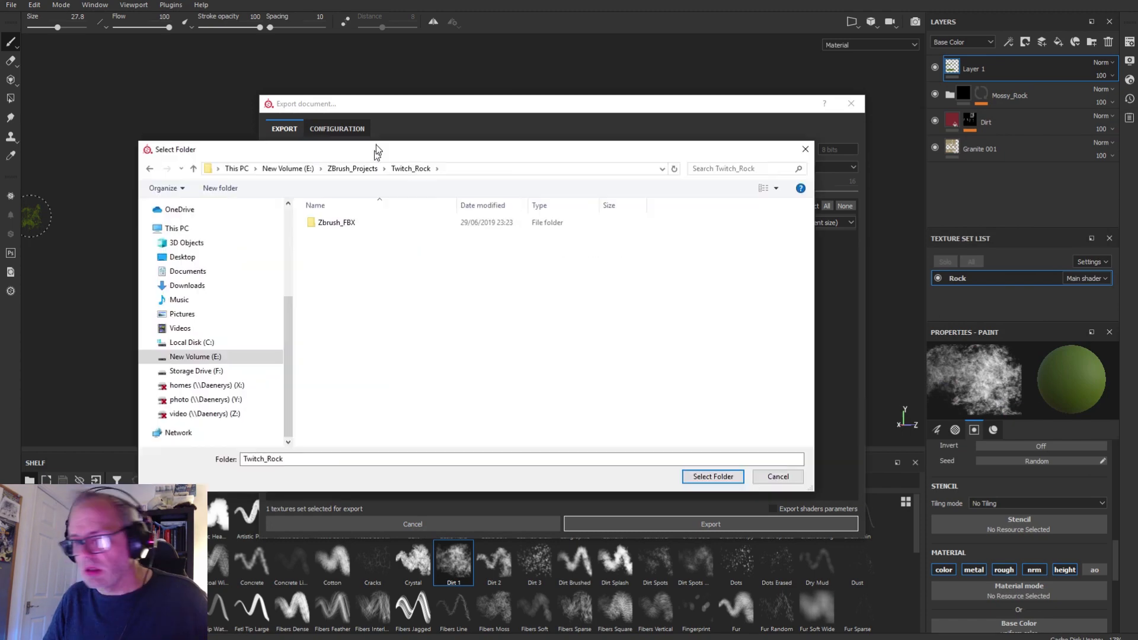
left_click(712, 477)
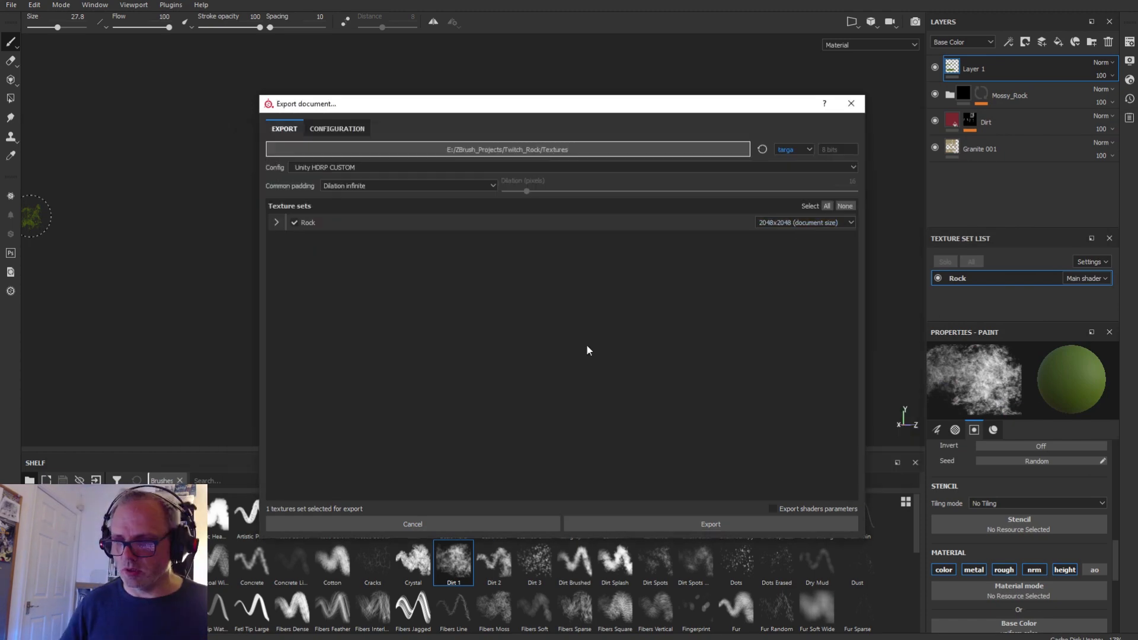
left_click(709, 524)
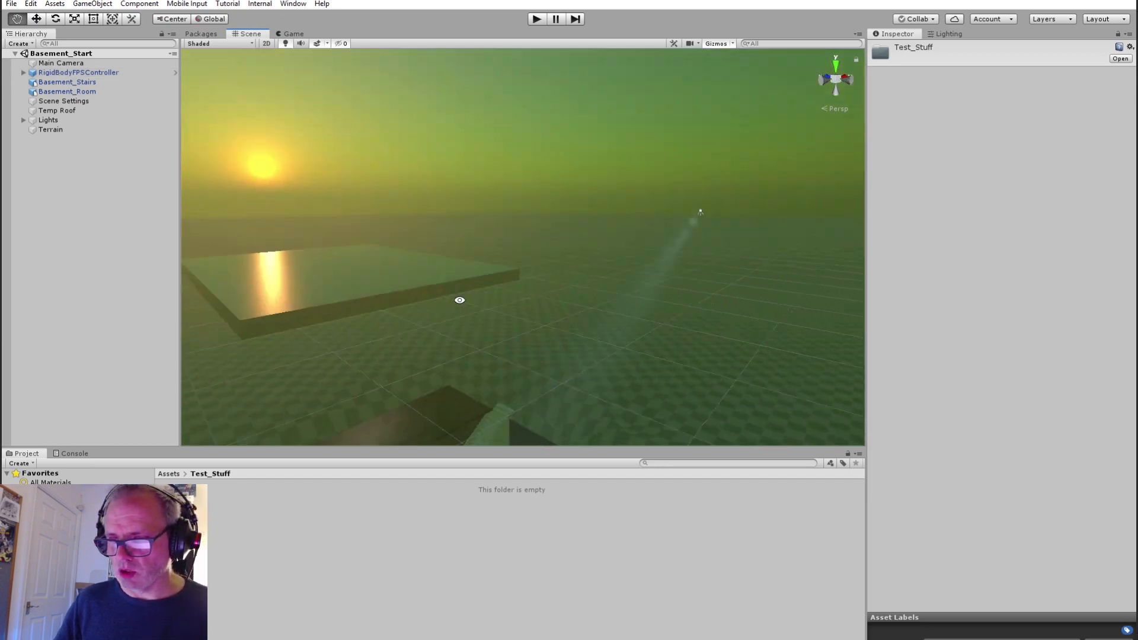
Bring Rock_low into the Test_Stuff scene and test-play it with the first-person controller.
left_click(57, 110)
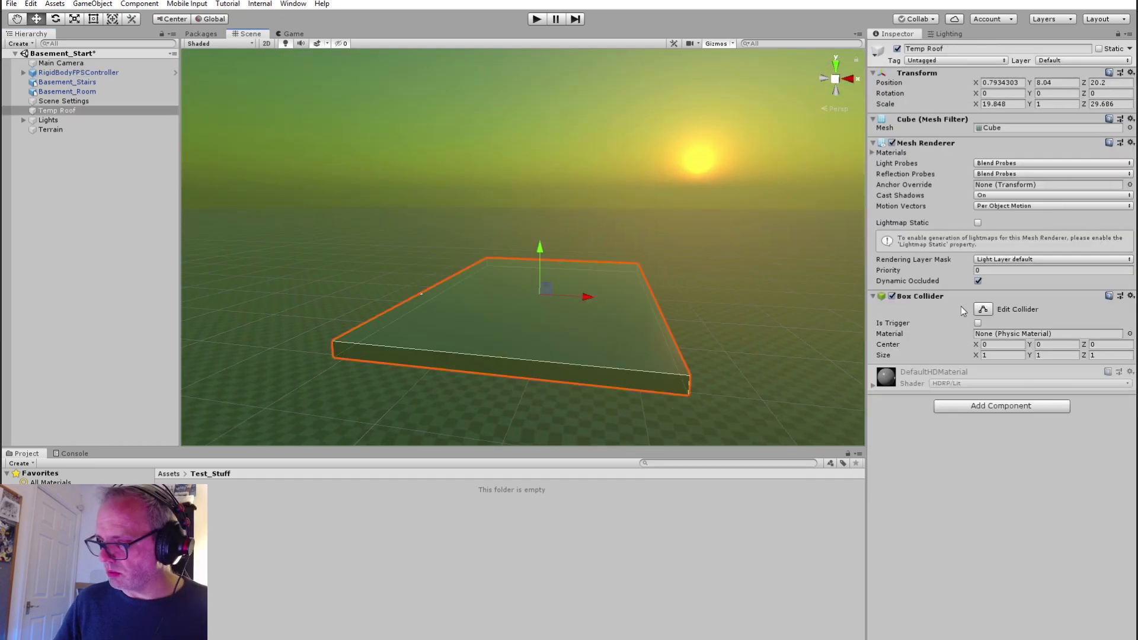
left_click(78, 73)
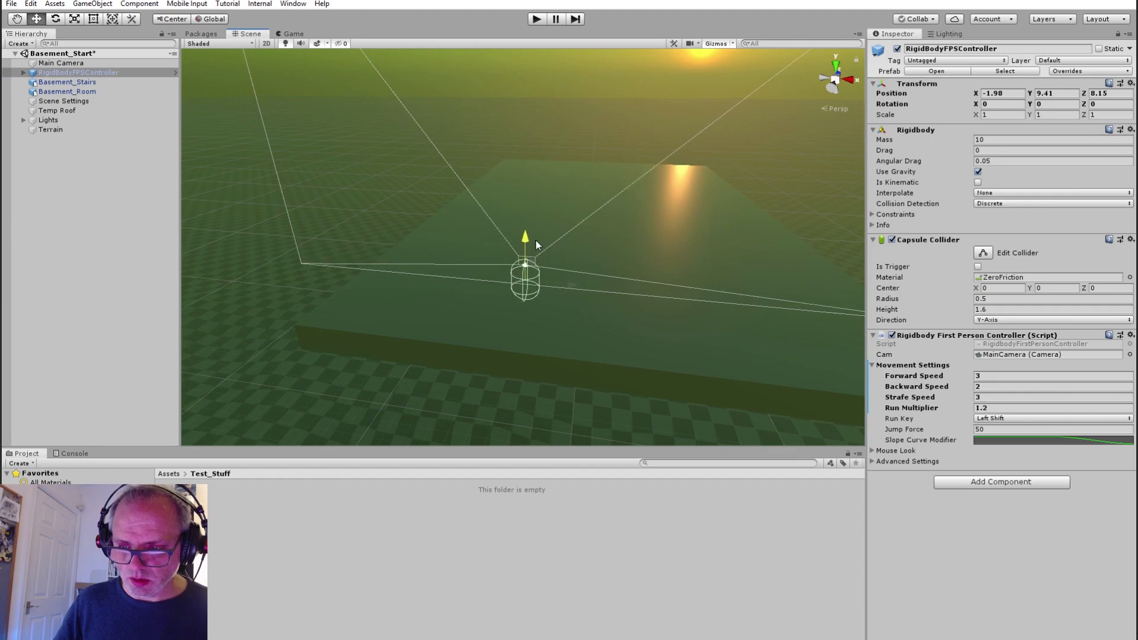
left_click(535, 19)
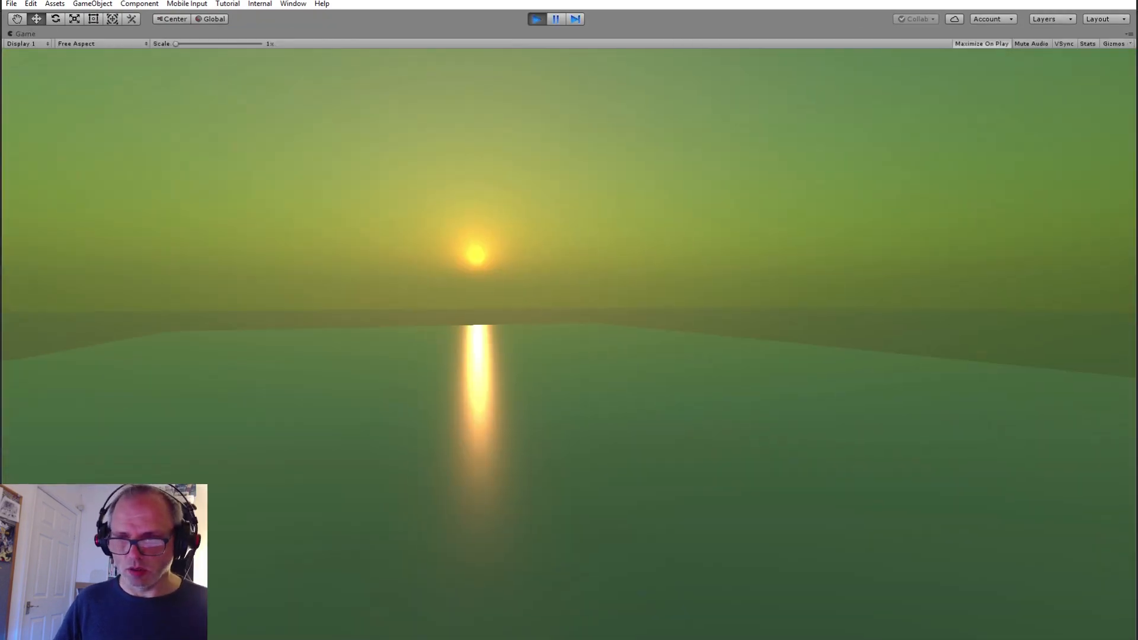
left_click(535, 19)
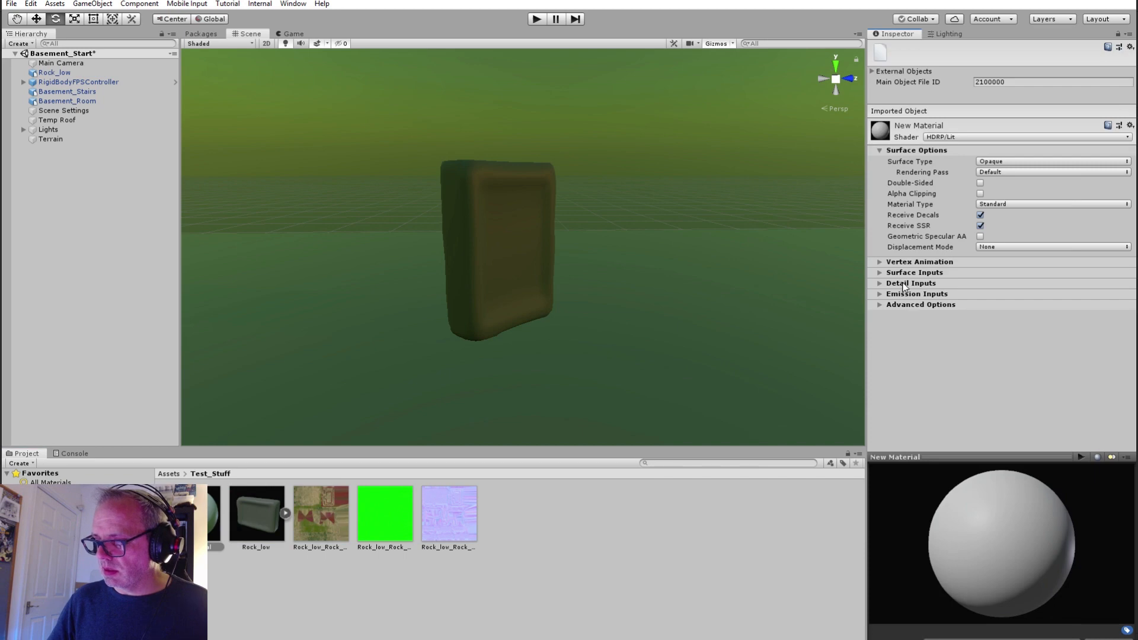
Assign an HDRP Lit material with the exported base, mask and normal maps to the tablet.
left_click(914, 273)
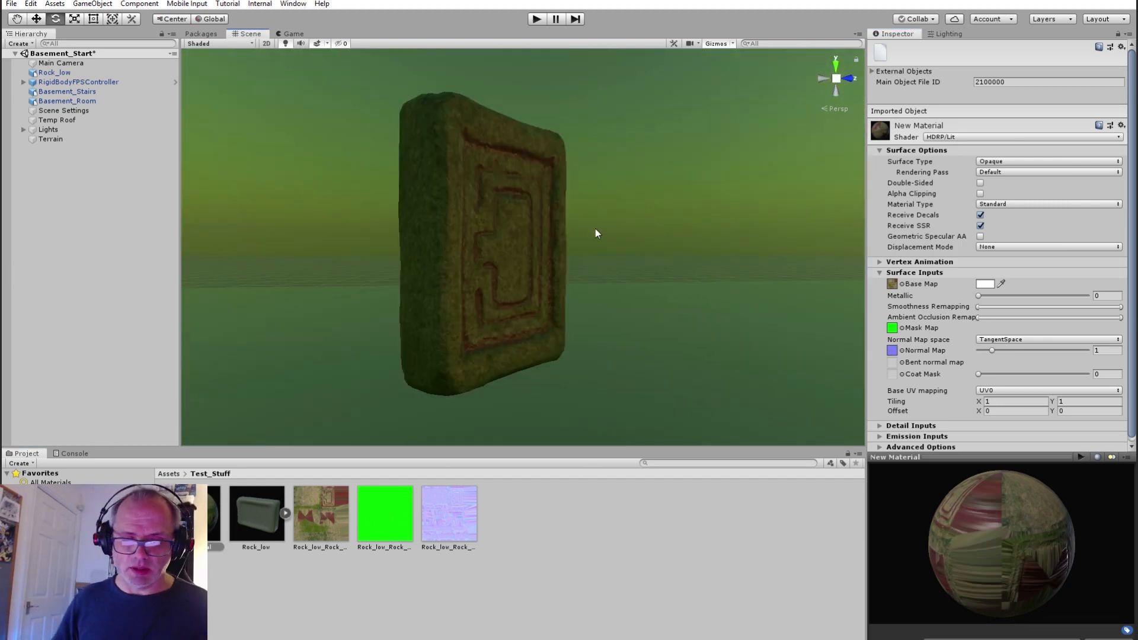
left_click(48, 129)
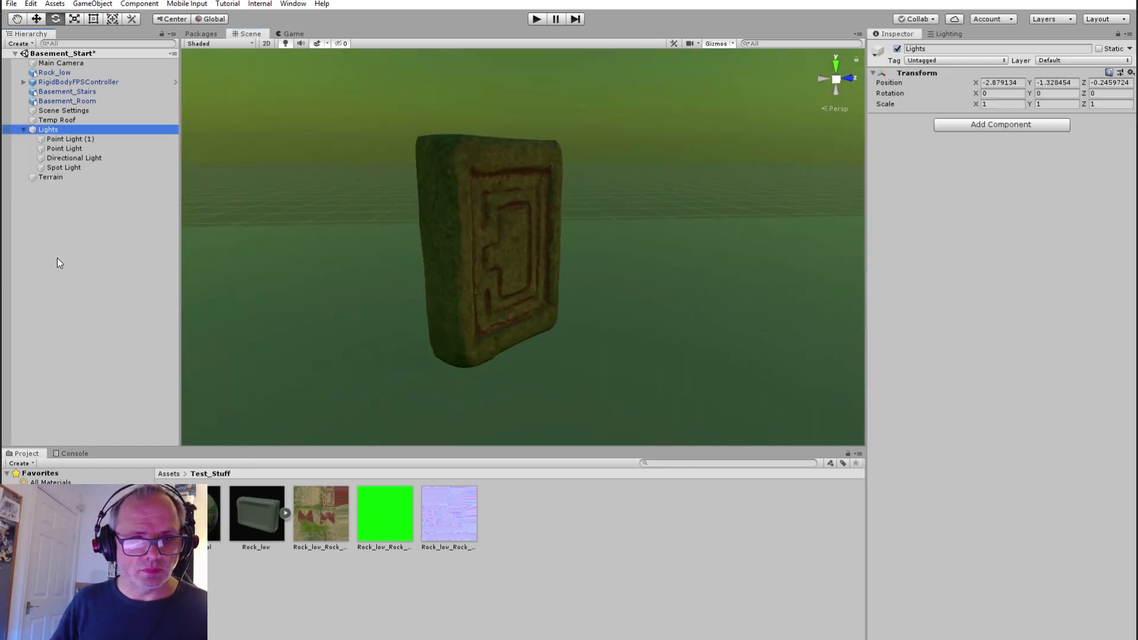
Add a warm point light of 200 lumens with adjusted range above the tablet.
left_click(56, 186)
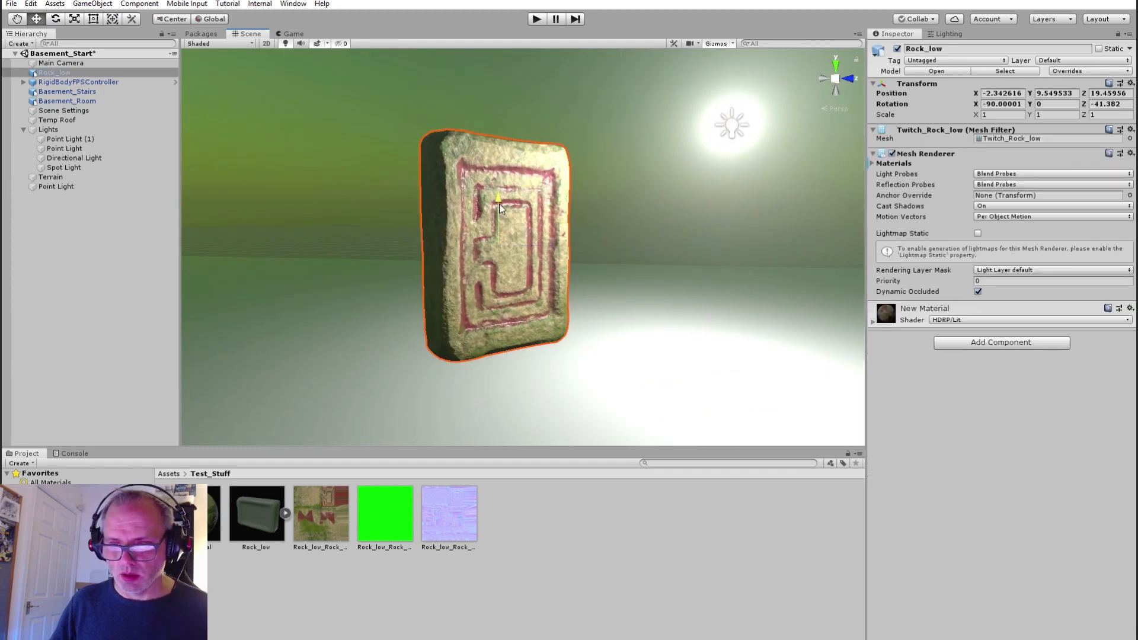
left_click(56, 186)
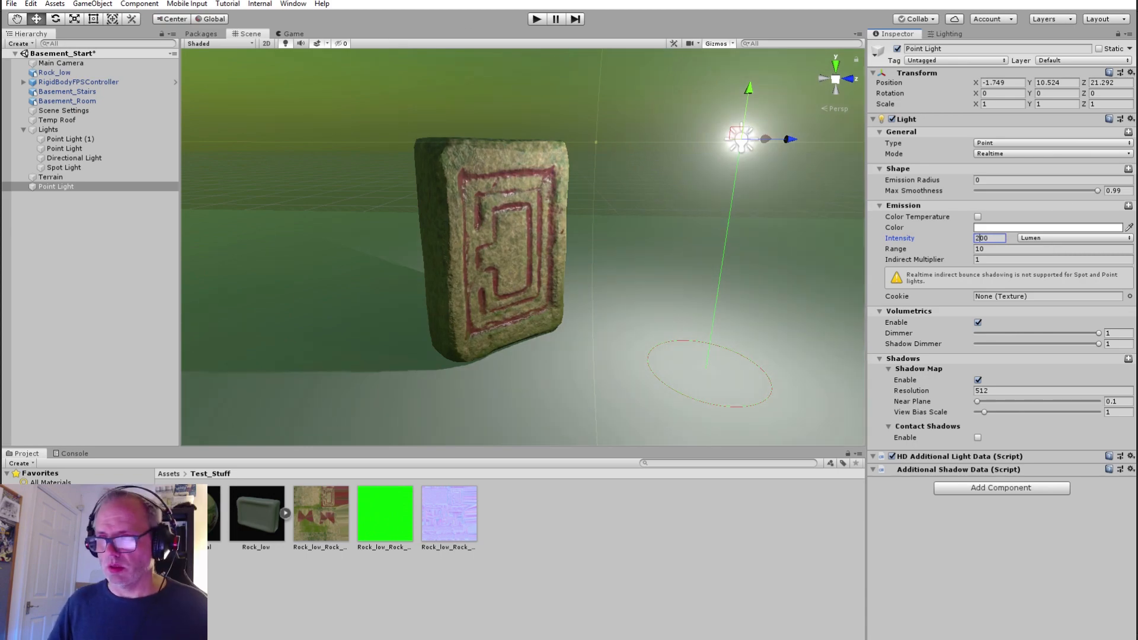
left_click(536, 18)
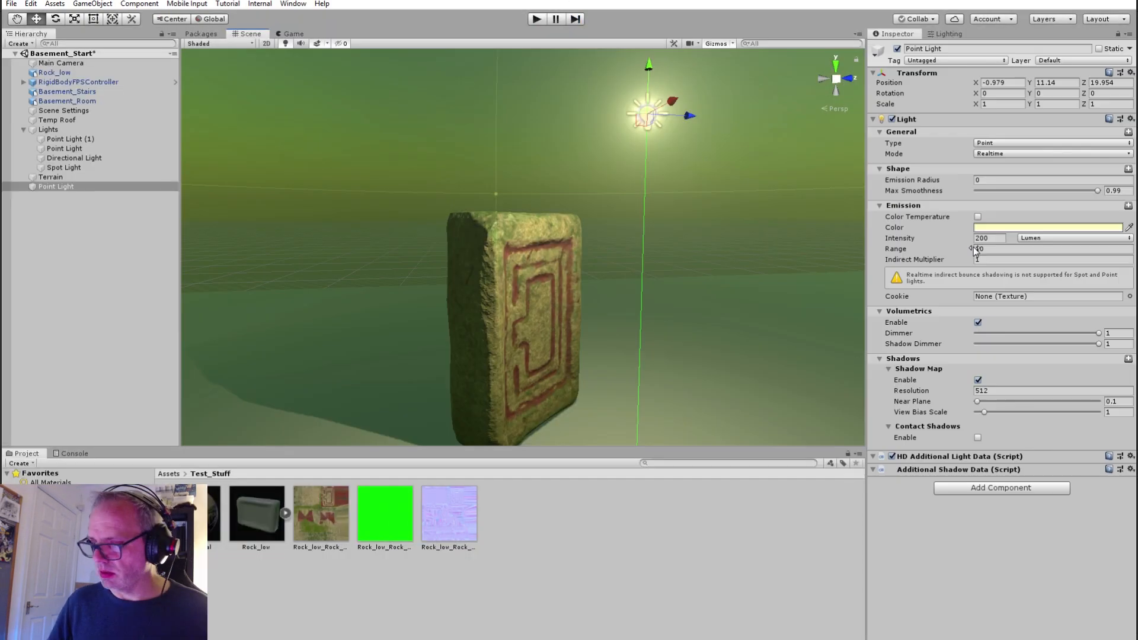
left_click(536, 18)
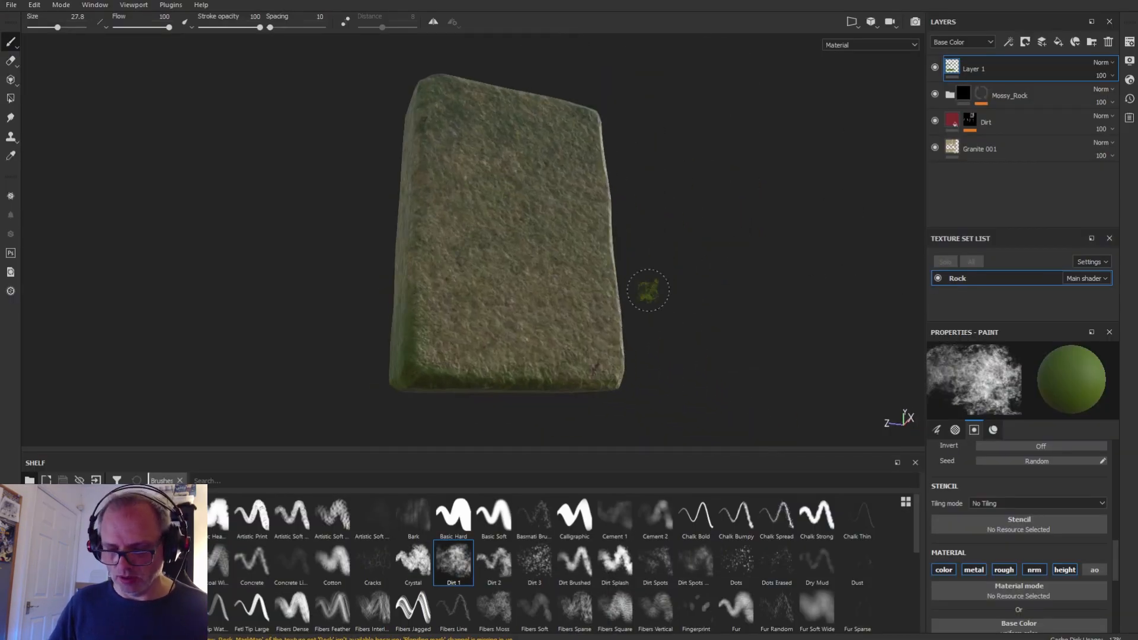
View the tablet's plain back in Substance Painter and switch back to Unity.
key("alt+tab")
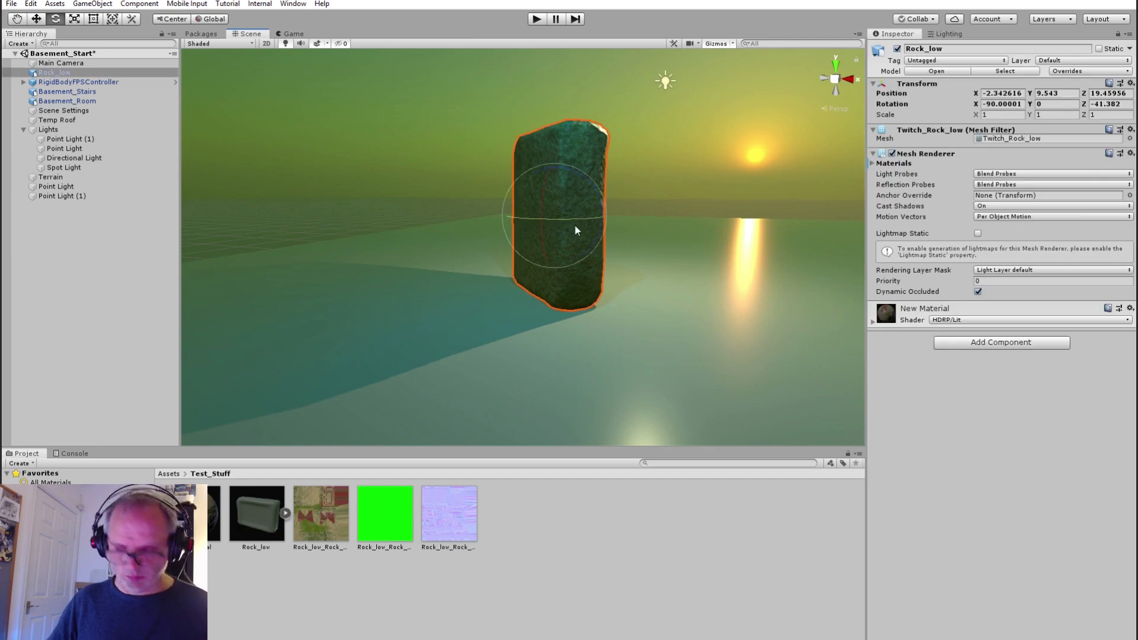
Tint Point Light (1) cyan at 100 lumens and turn Rock_low to a new Z rotation.
left_click(61, 196)
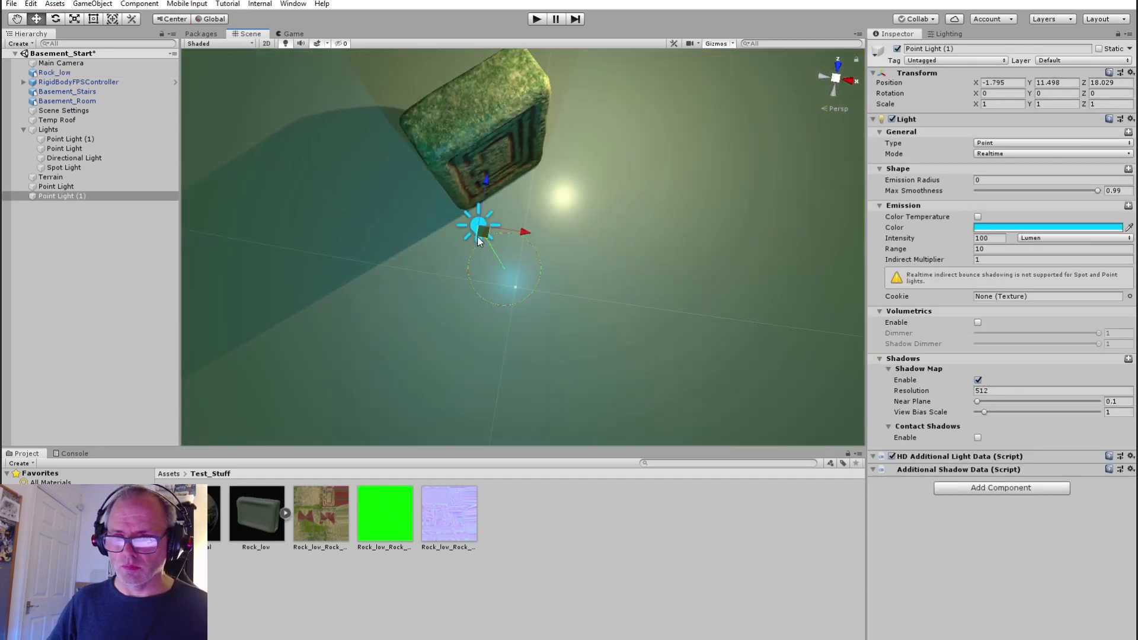
left_click(56, 186)
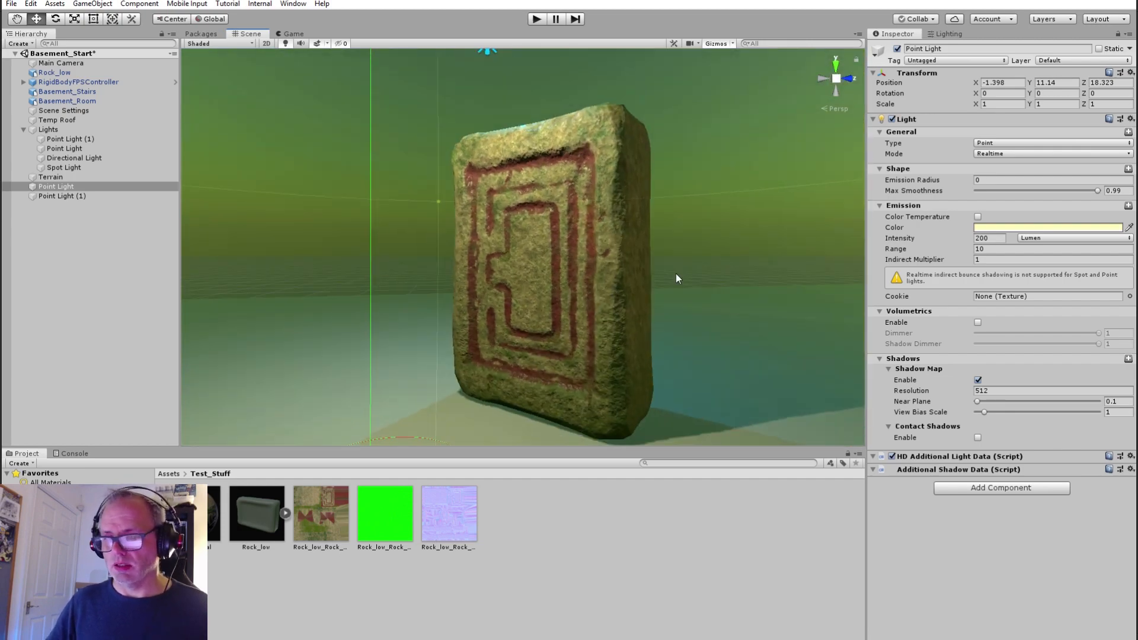
left_click(53, 72)
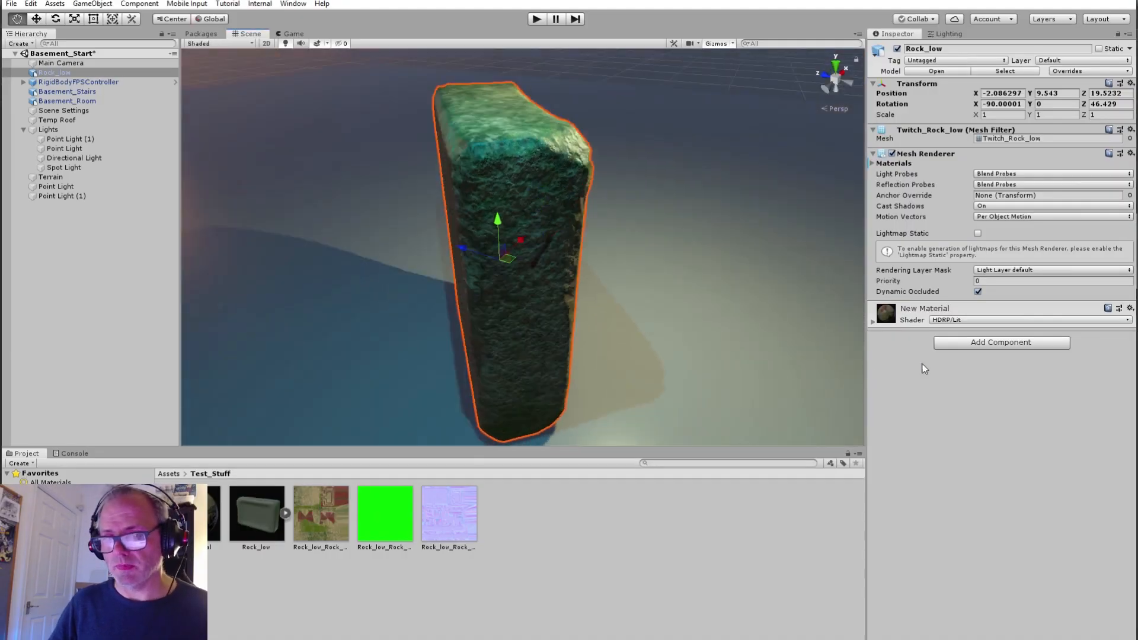
left_click(925, 308)
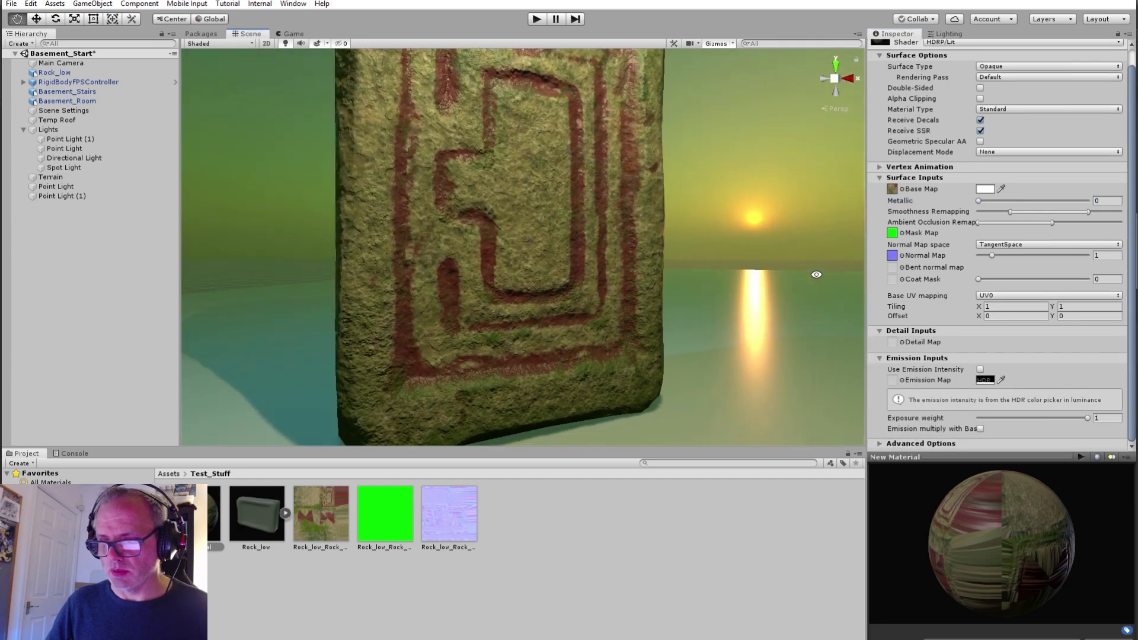
View the tablet in wireframe, return to shaded and inspect the warm 2594 K directional light.
left_click(73, 158)
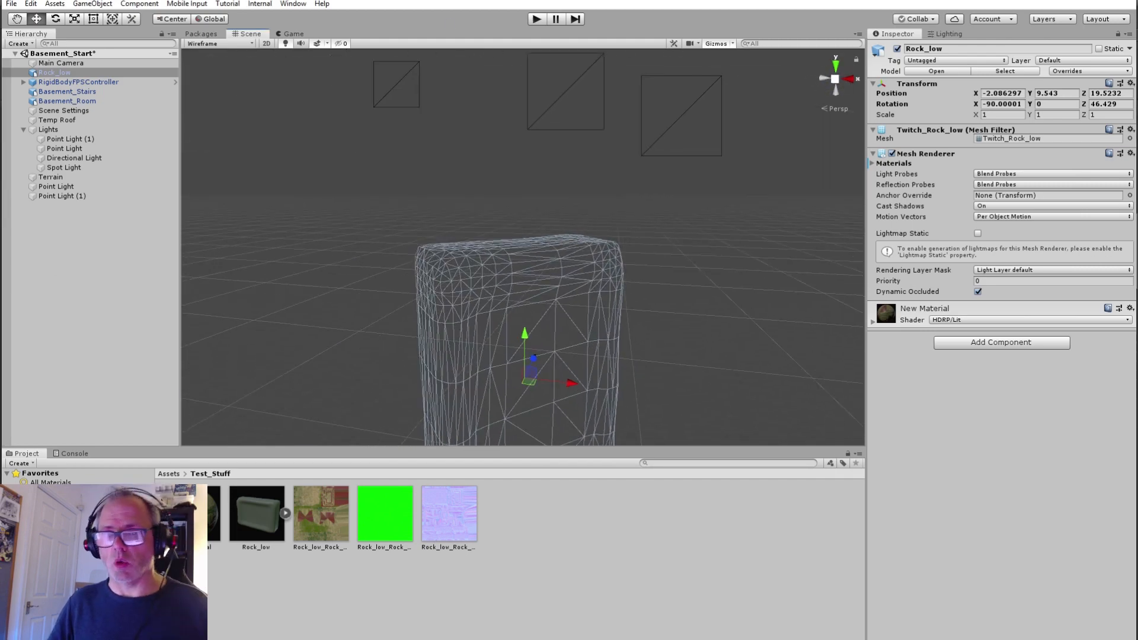
left_click(73, 158)
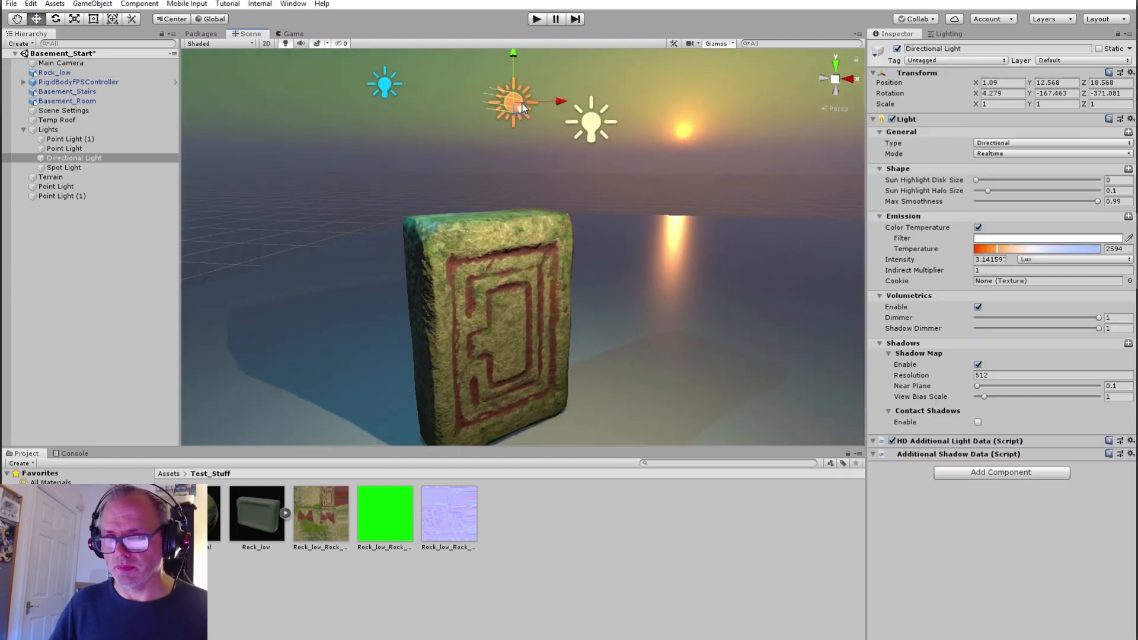